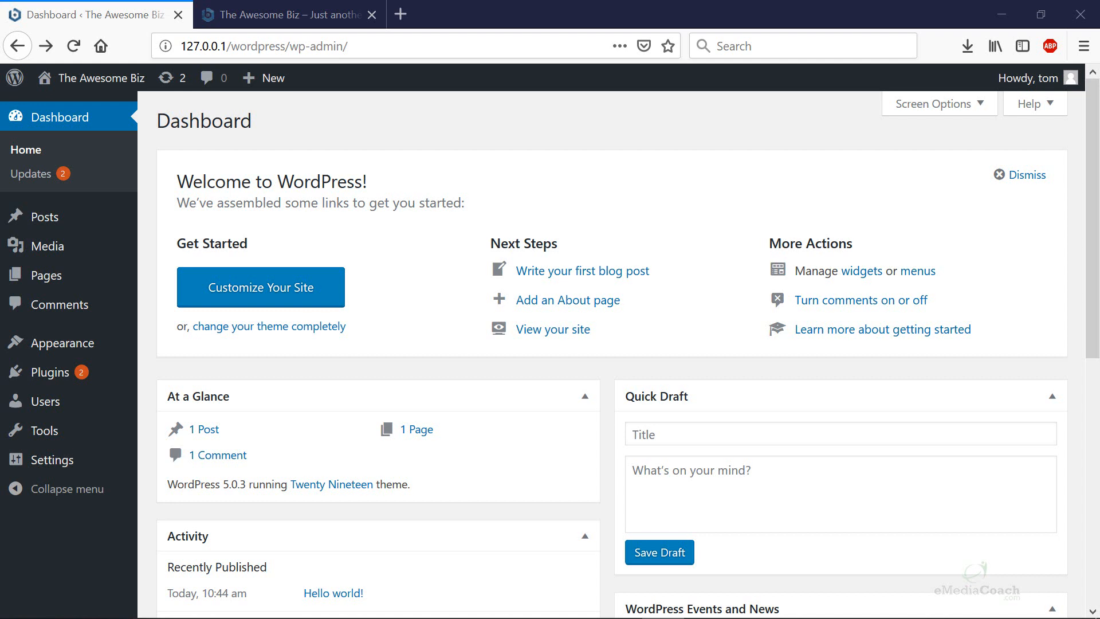
{"action": "mouse_move", "coordinate": [569, 261]}
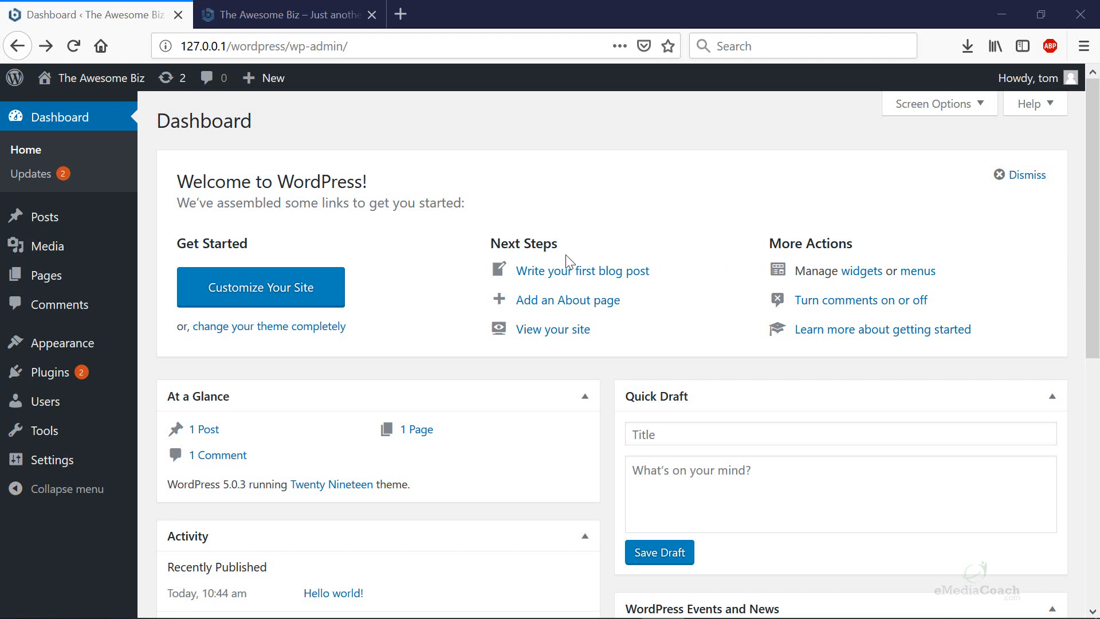
{"action": "mouse_move", "coordinate": [435, 510]}
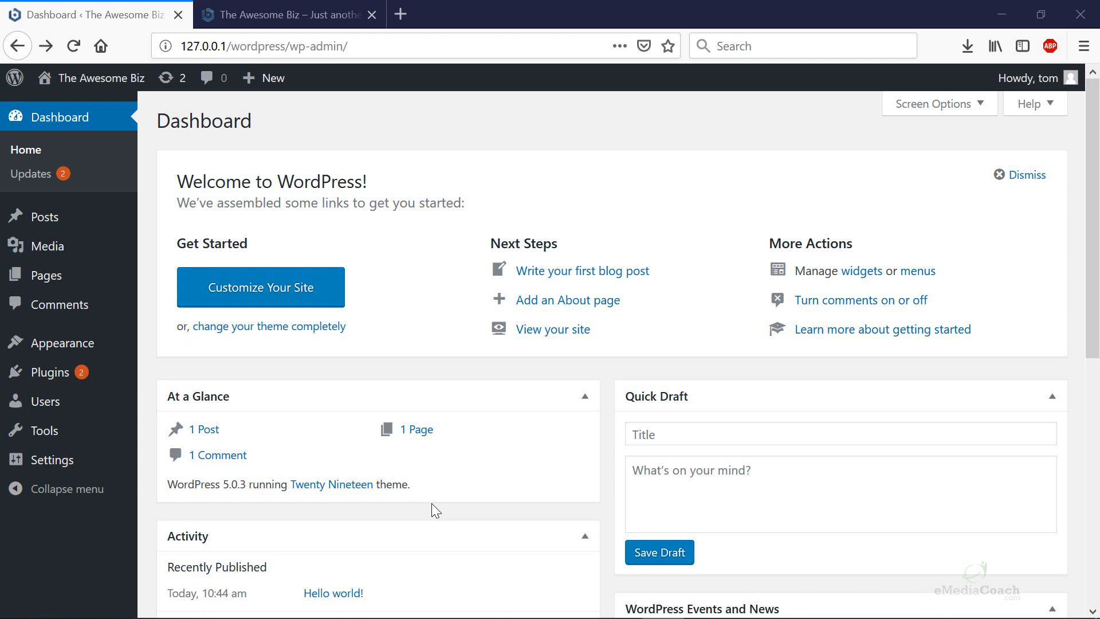
Step: Leave the local wp-admin tabs and navigate to bitnami.com/stack/wordpress
{"action": "left_click", "coordinate": [287, 14]}
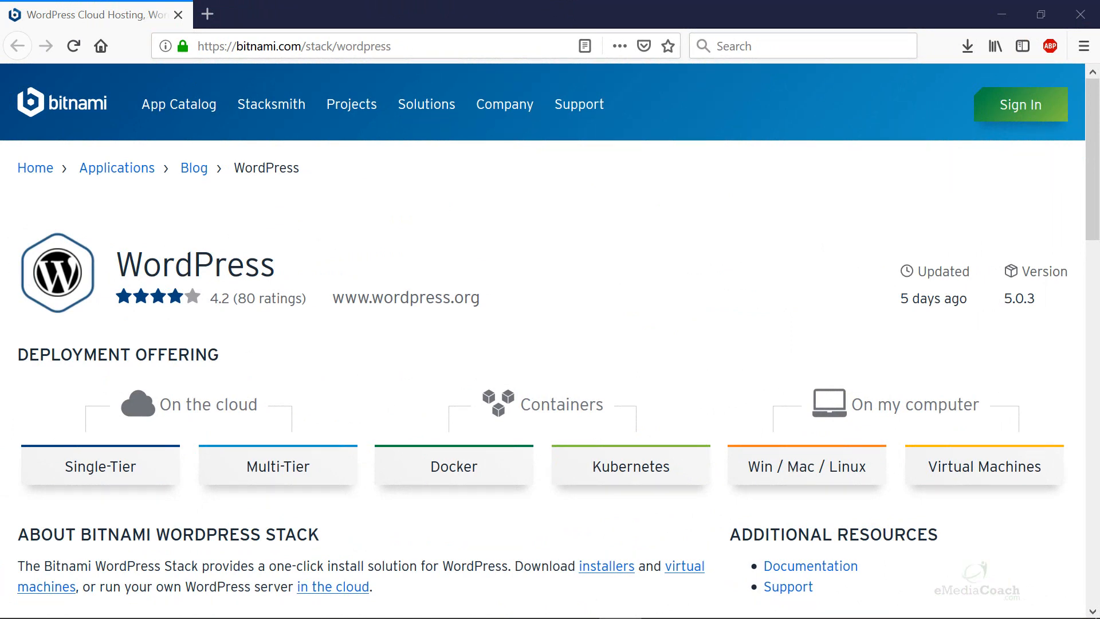
{"action": "mouse_move", "coordinate": [1042, 170]}
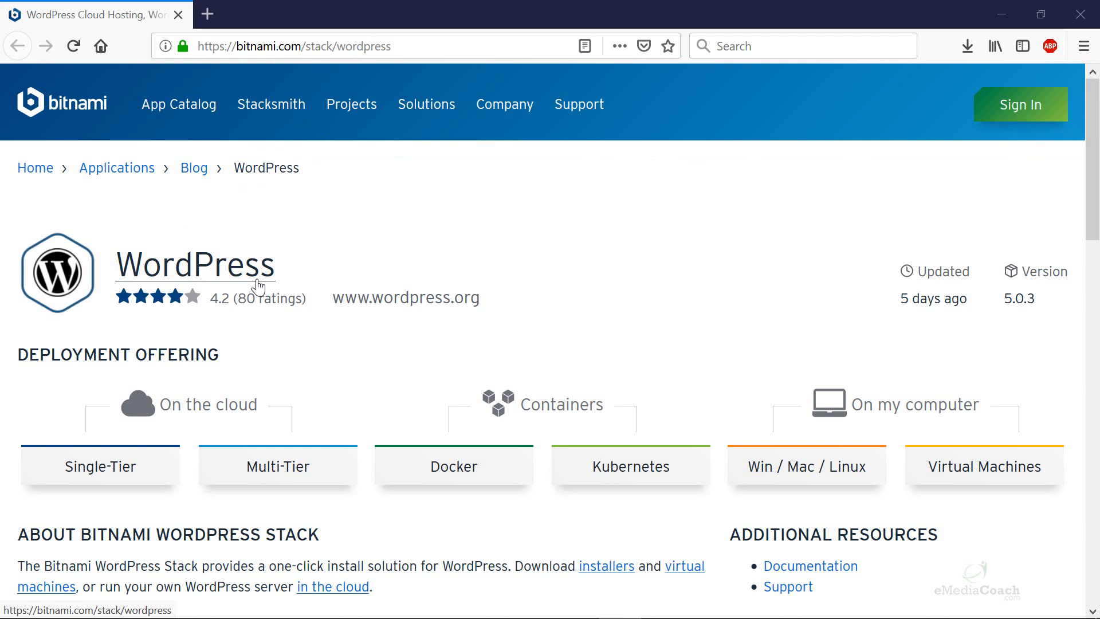
{"action": "mouse_move", "coordinate": [645, 416]}
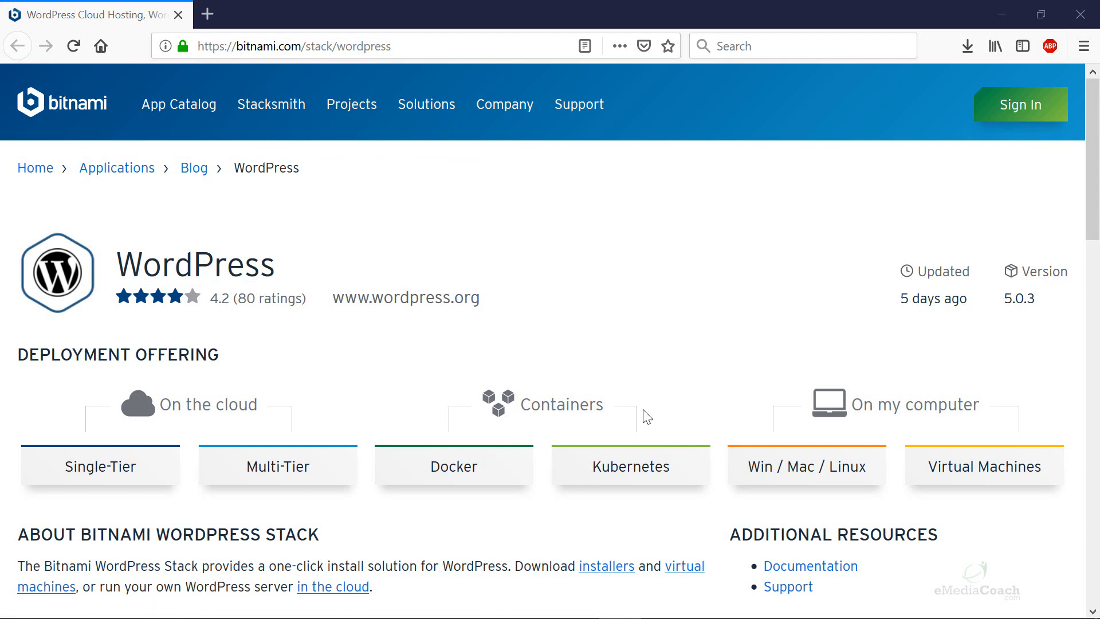
Step: Choose the On my computer (Win / Mac / Linux) option and reveal the installer downloads
{"action": "double_click", "coordinate": [915, 404]}
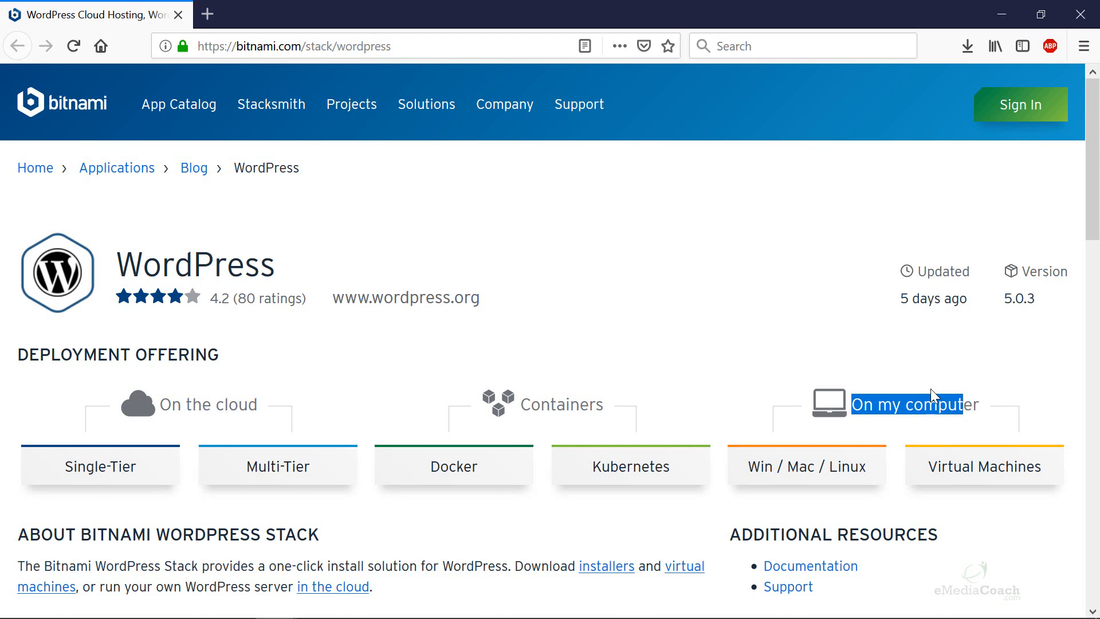
{"action": "scroll", "scroll_direction": "down", "scroll_amount": 3}
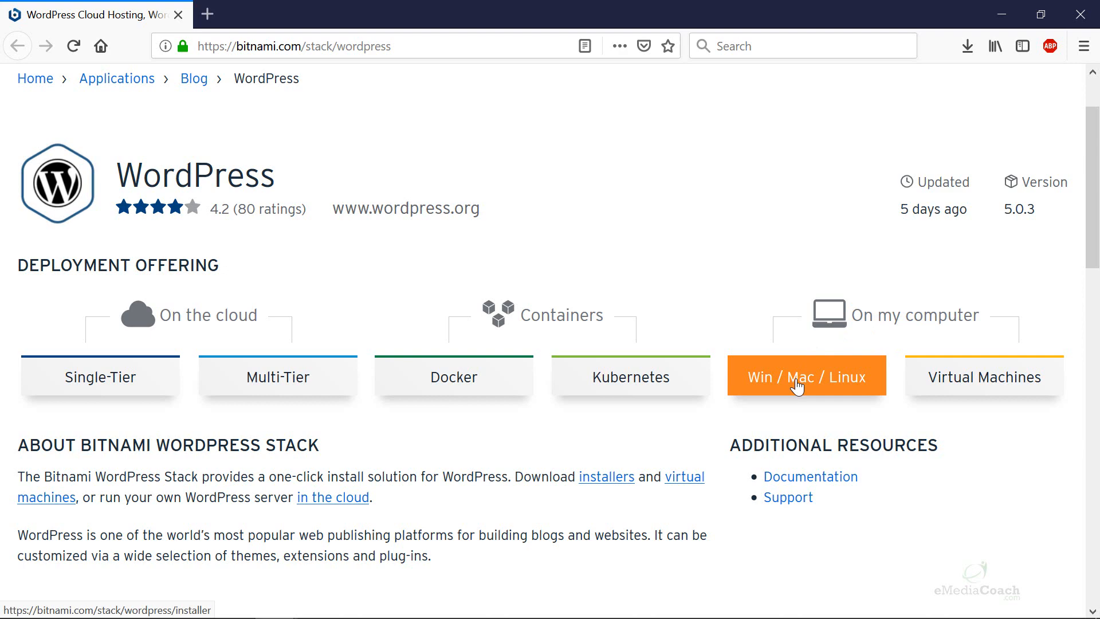
{"action": "left_click", "coordinate": [806, 376]}
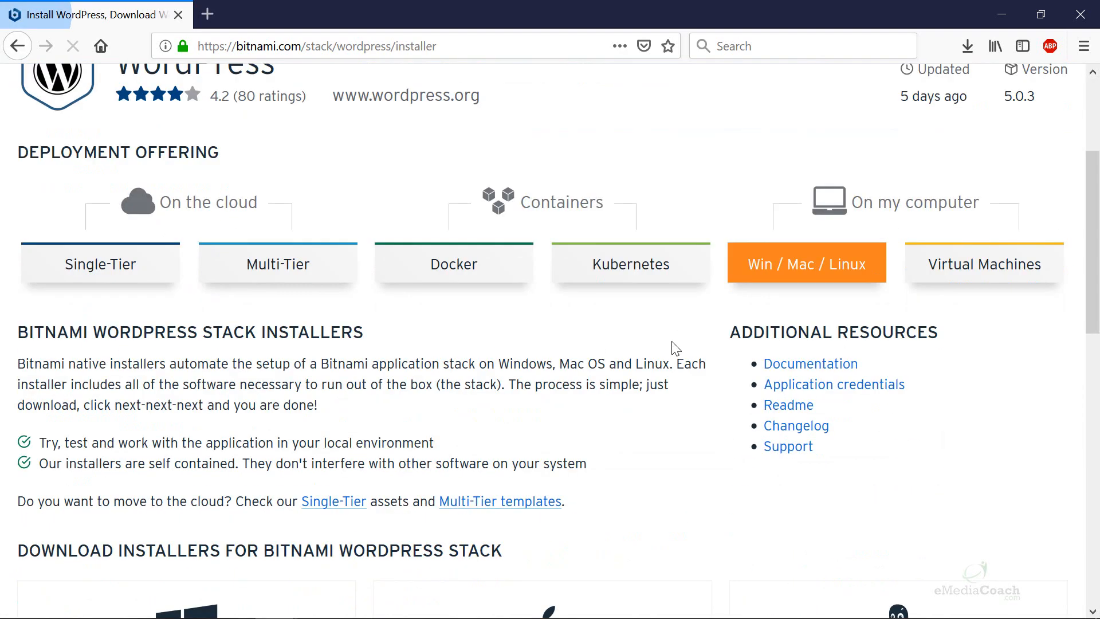
{"action": "scroll", "scroll_direction": "down", "scroll_amount": 3}
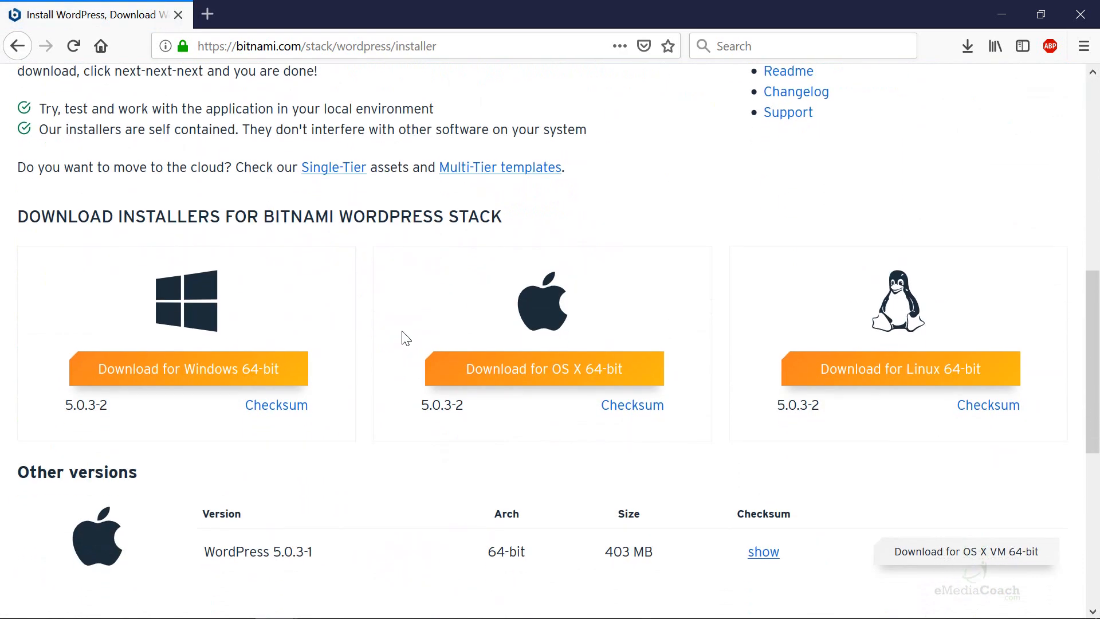
{"action": "mouse_move", "coordinate": [174, 295]}
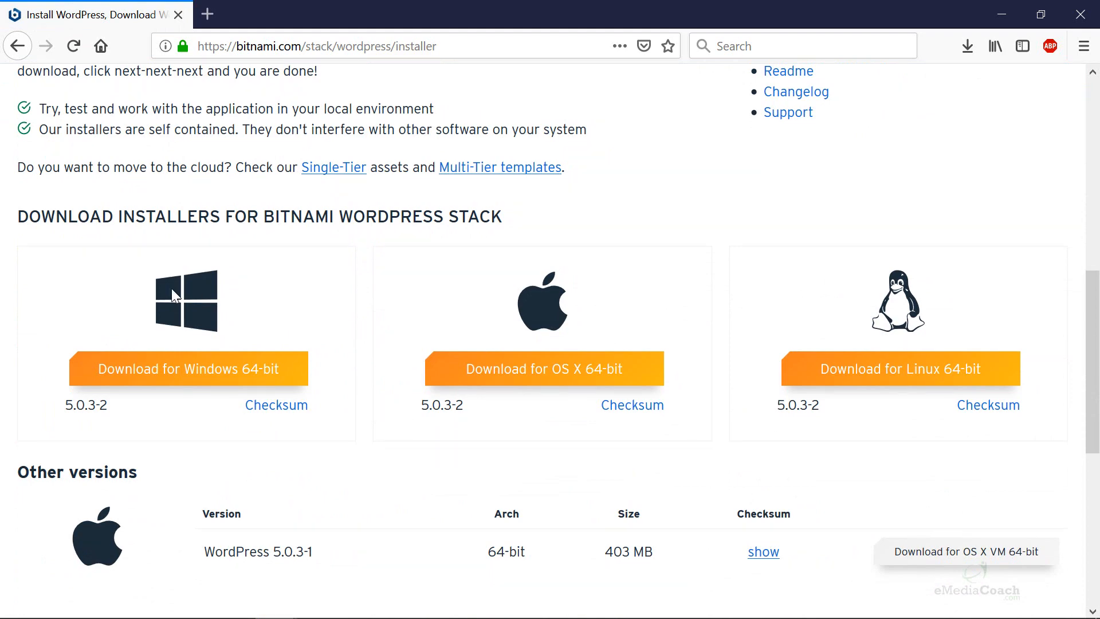
{"action": "mouse_move", "coordinate": [395, 346]}
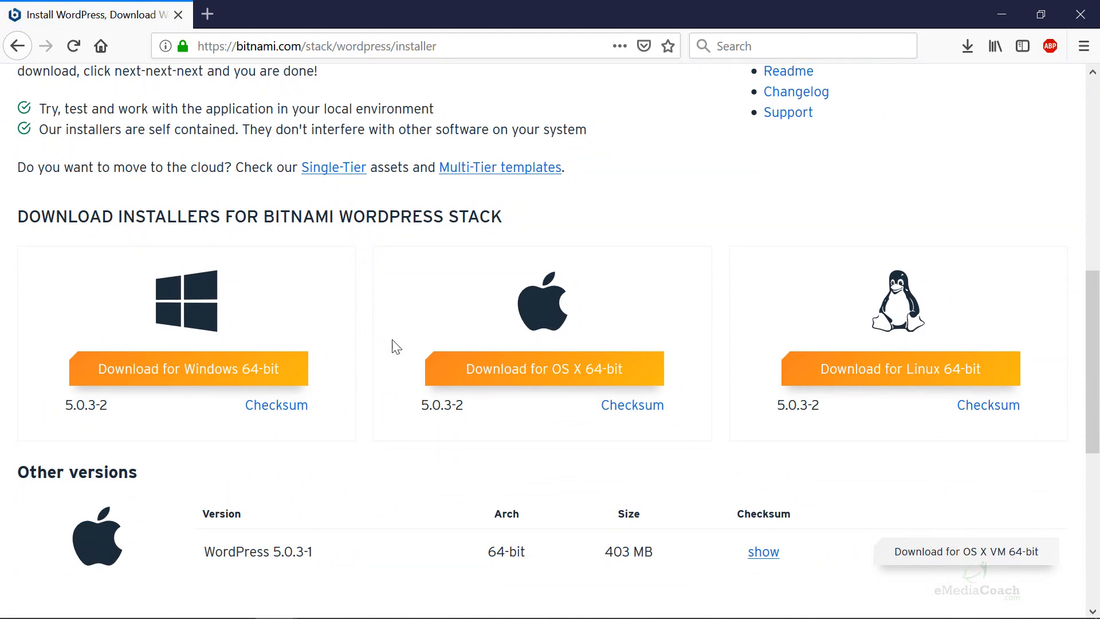
{"action": "mouse_move", "coordinate": [139, 373]}
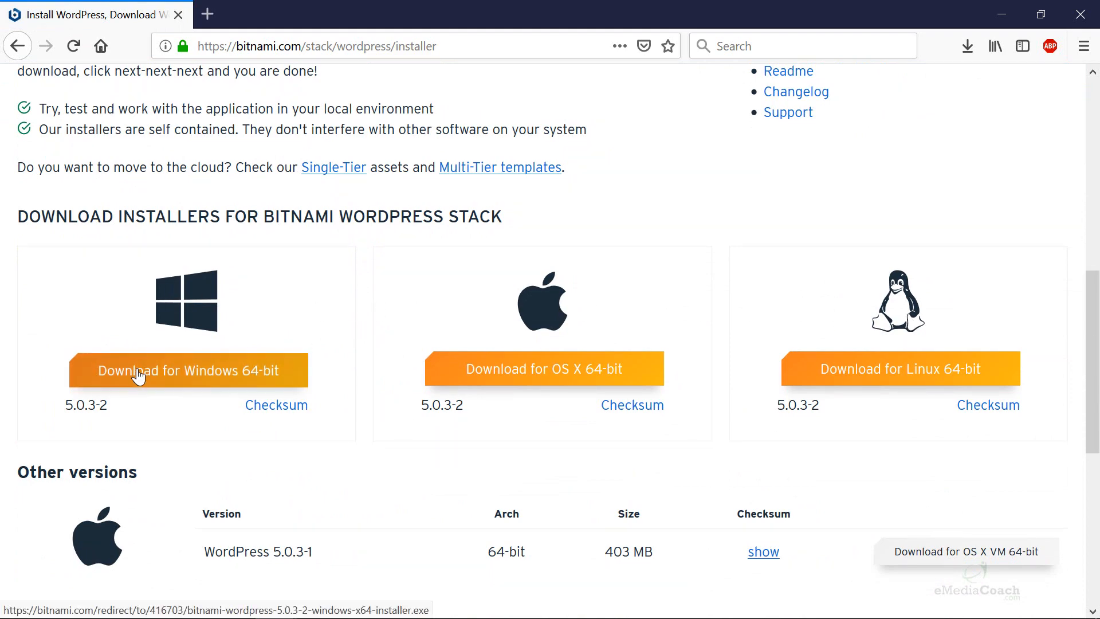
Step: Download the Windows 64-bit installer without signing in, saving it to Downloads
{"action": "left_click", "coordinate": [187, 370]}
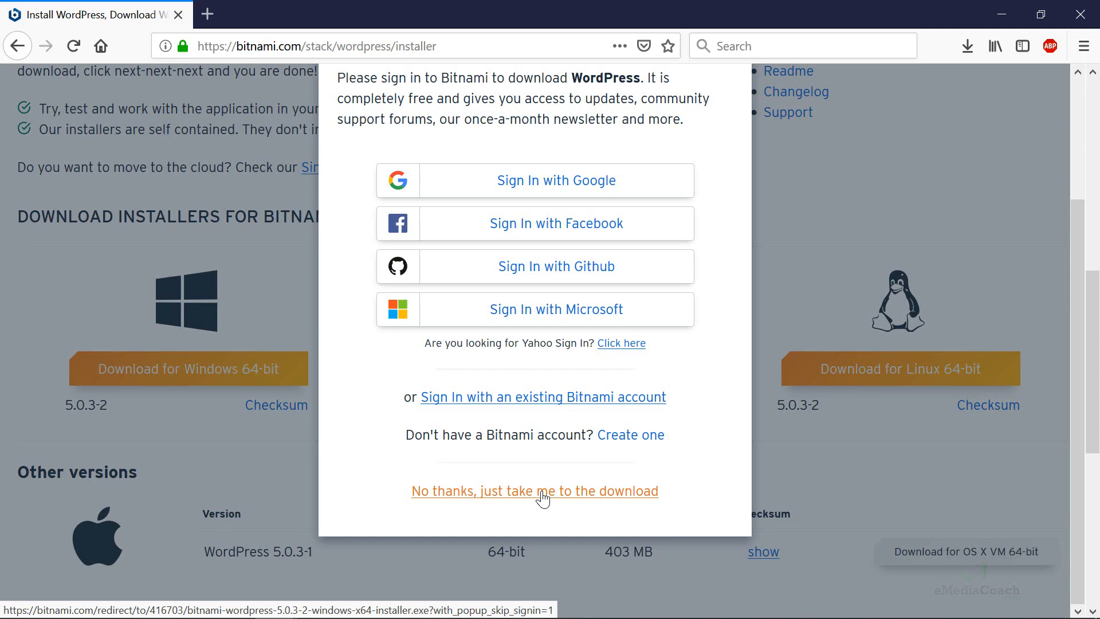
{"action": "left_click", "coordinate": [535, 490]}
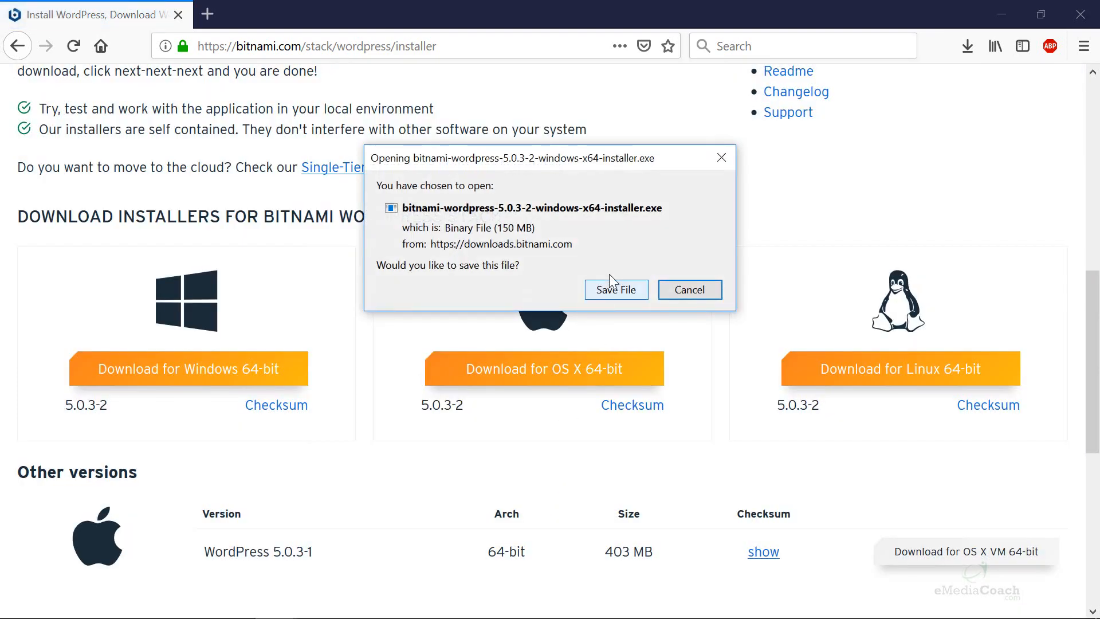
{"action": "left_click", "coordinate": [615, 288]}
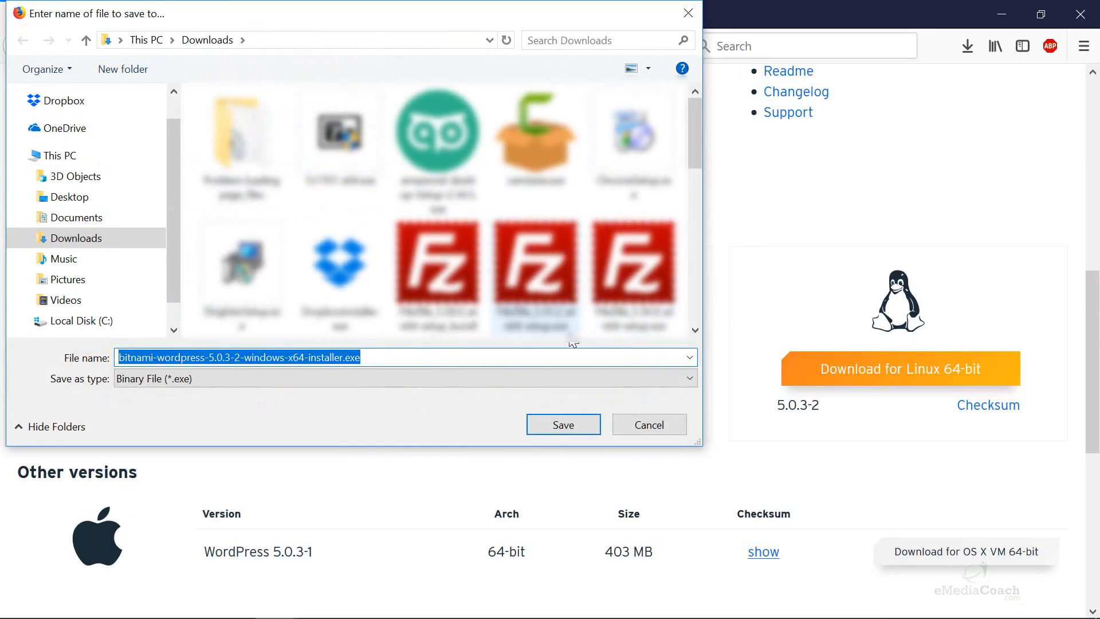
{"action": "left_click", "coordinate": [561, 424]}
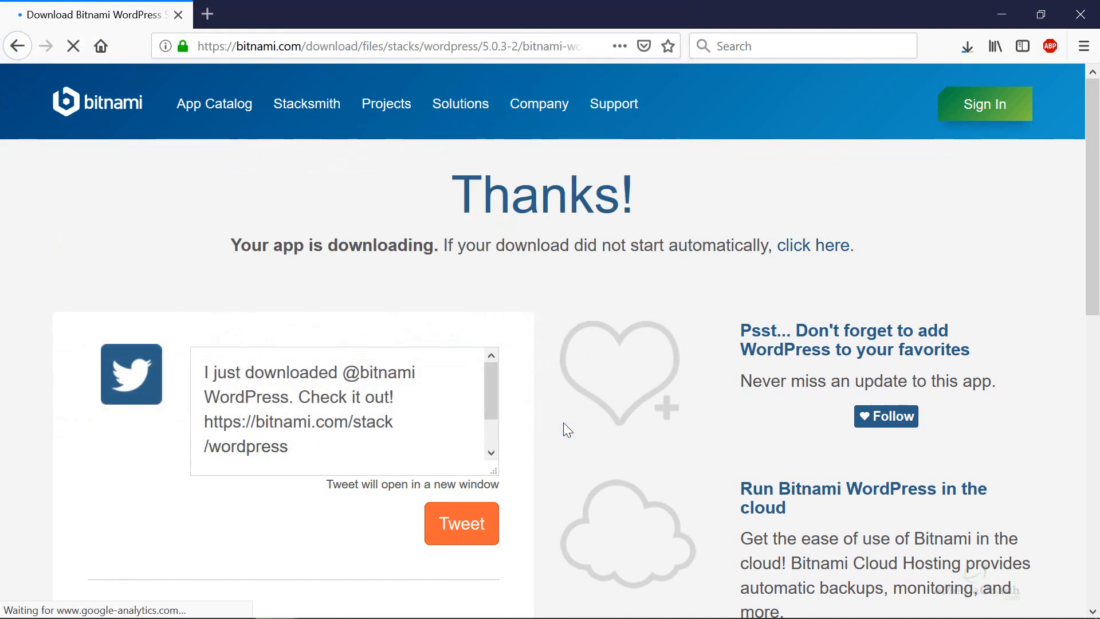
Step: Launch the downloaded Bitnami installer from the browser's downloads list
{"action": "left_click", "coordinate": [966, 46]}
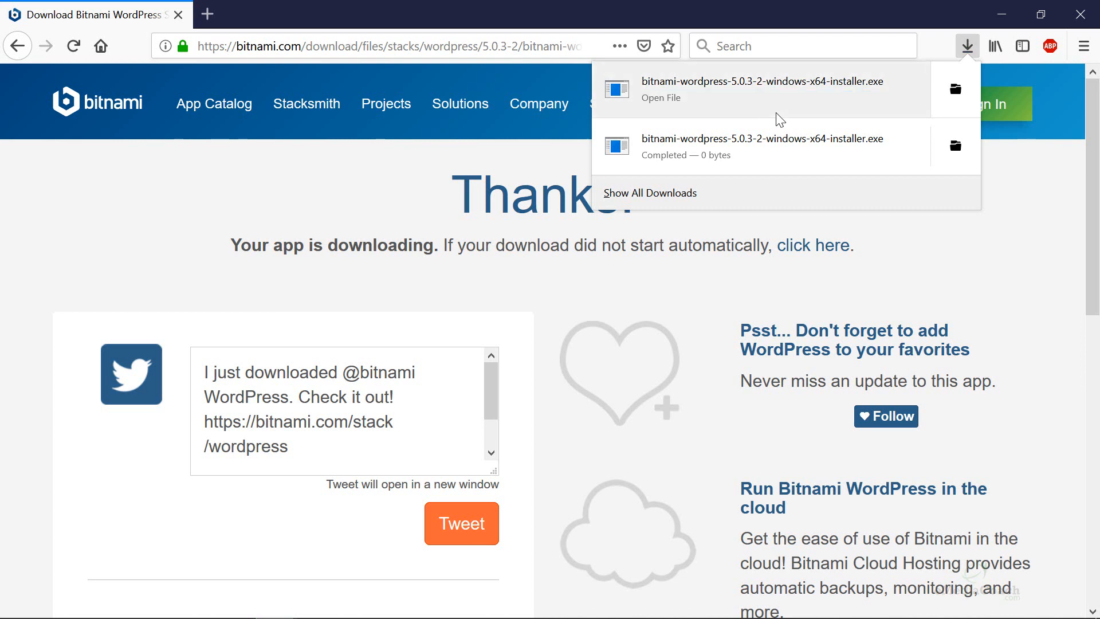
{"action": "mouse_move", "coordinate": [918, 108]}
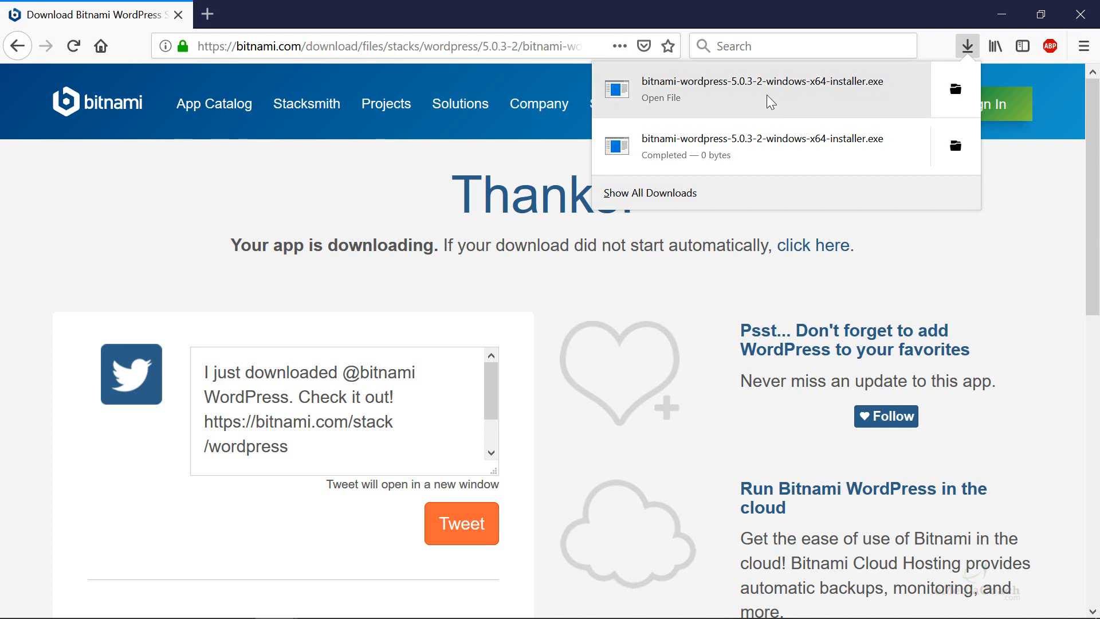
{"action": "left_click", "coordinate": [967, 46]}
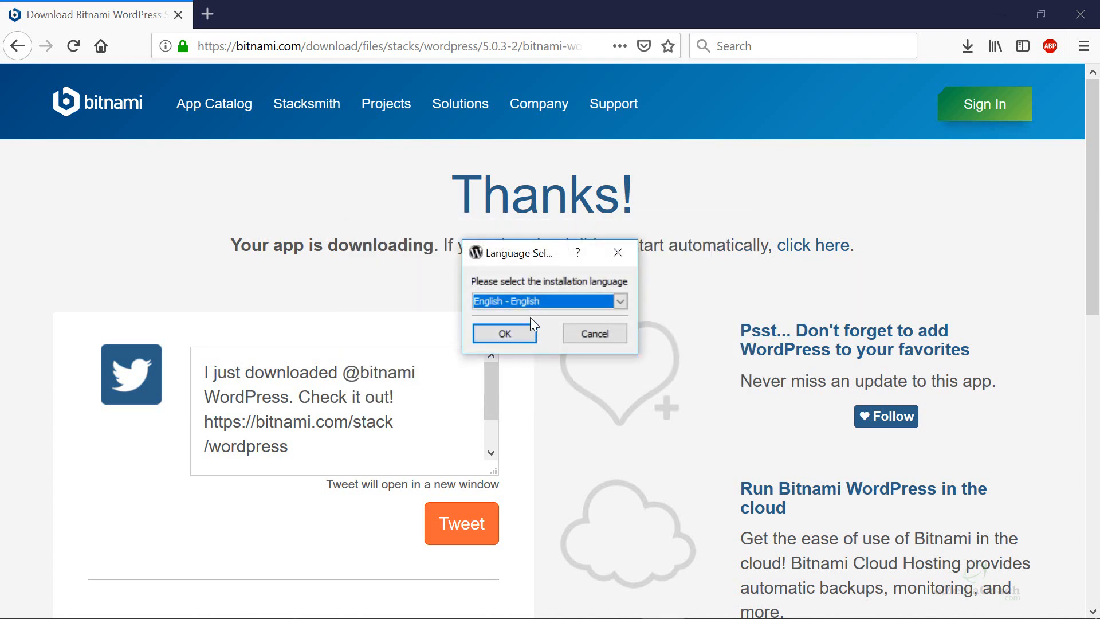
Step: Accept English and the default WordPress and PhpMyAdmin components, reaching the folder step
{"action": "left_click", "coordinate": [504, 333]}
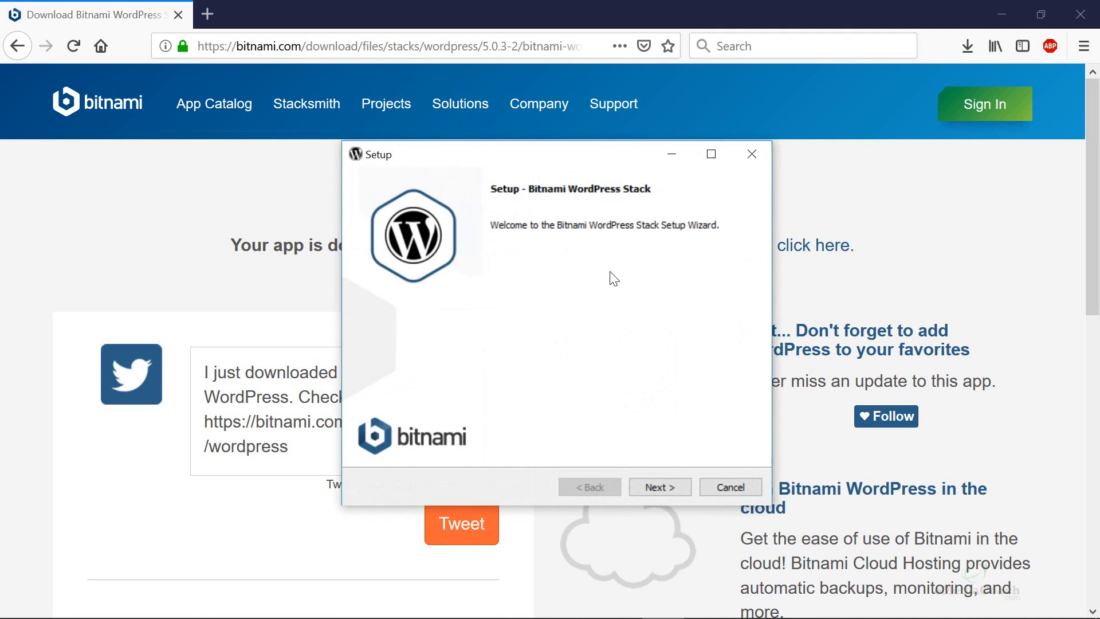
{"action": "mouse_move", "coordinate": [676, 270]}
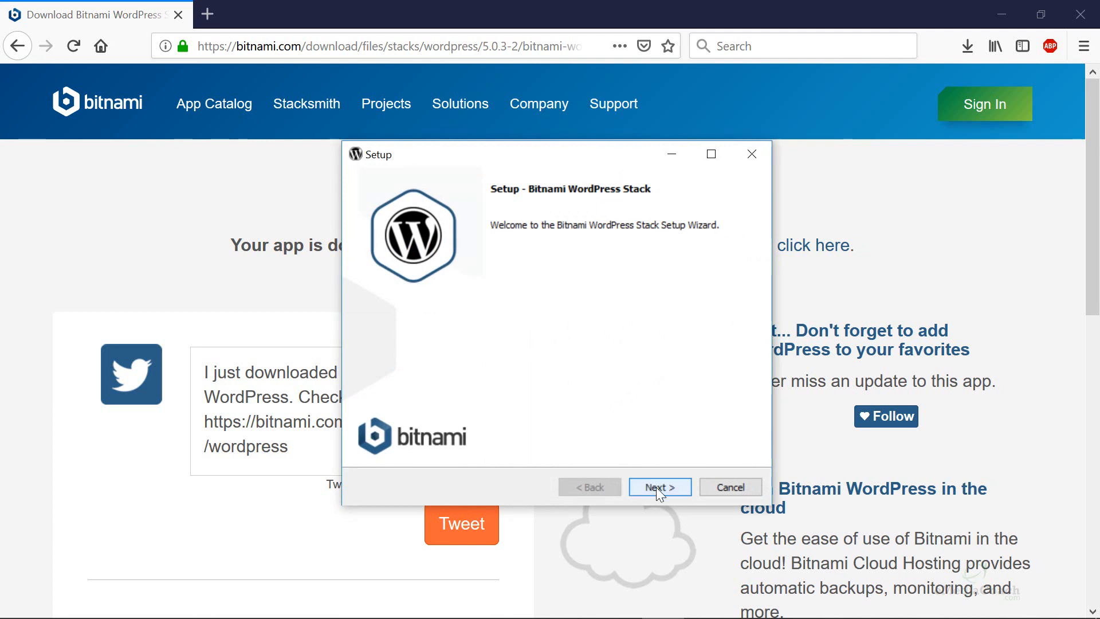
{"action": "left_click", "coordinate": [657, 487]}
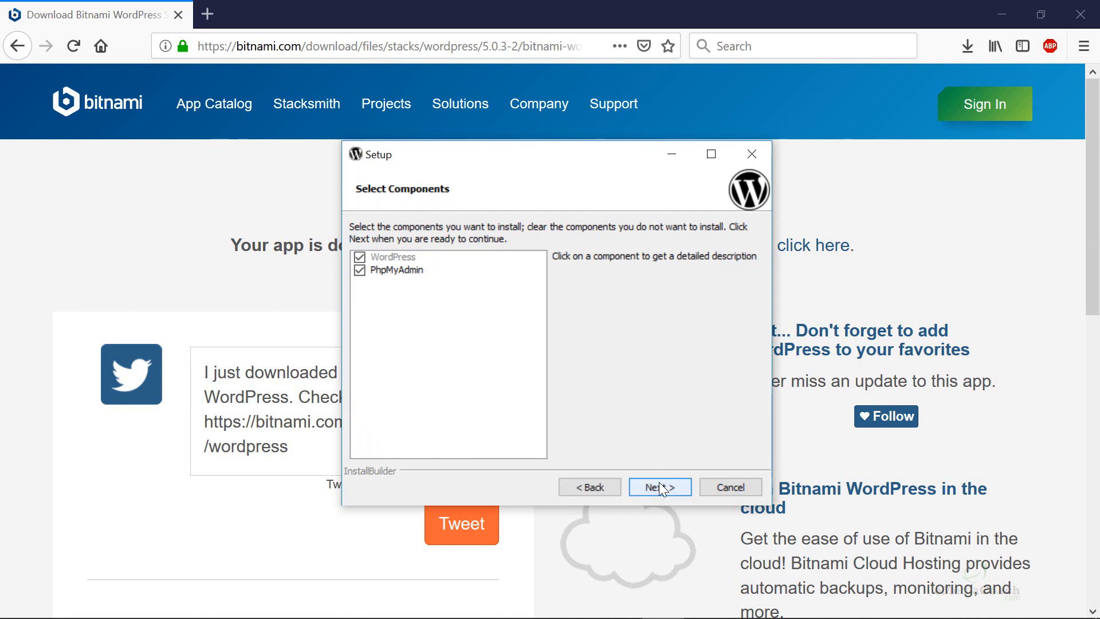
{"action": "left_click", "coordinate": [659, 487]}
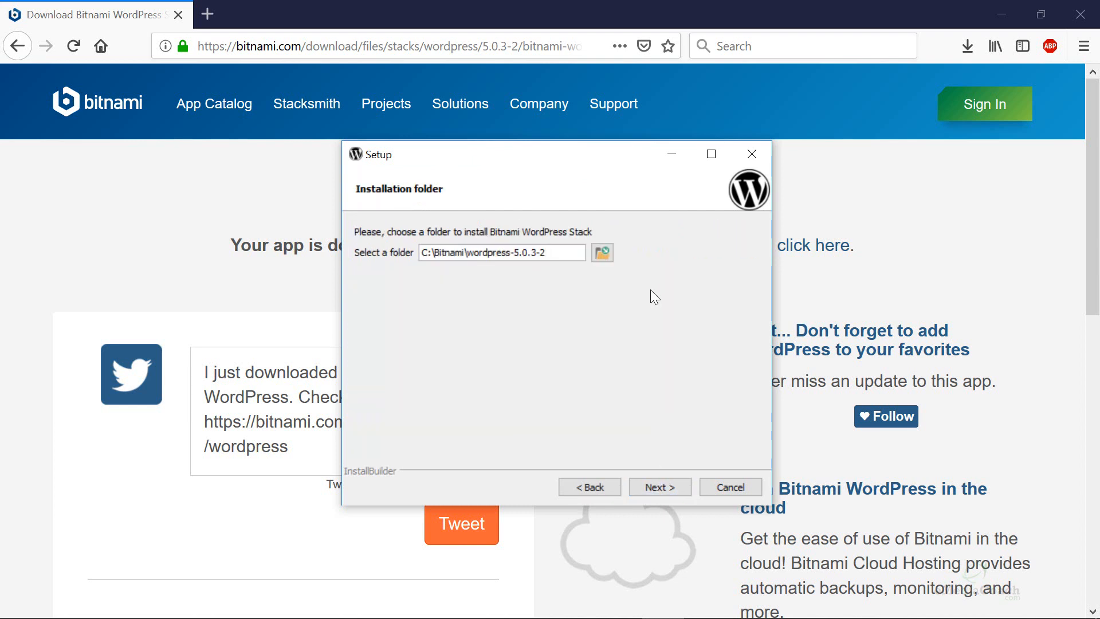
Step: Keep the C:\Bitnami folder and enter admin name Tom, email, login Tom and password
{"action": "left_click", "coordinate": [657, 487]}
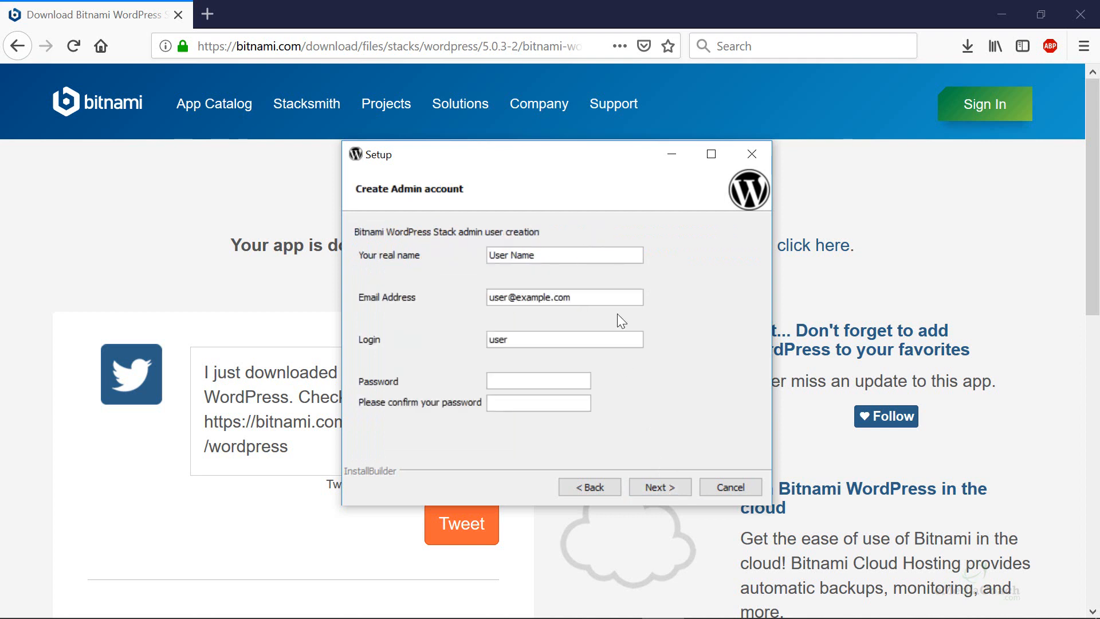
{"action": "type", "text": "Tom"}
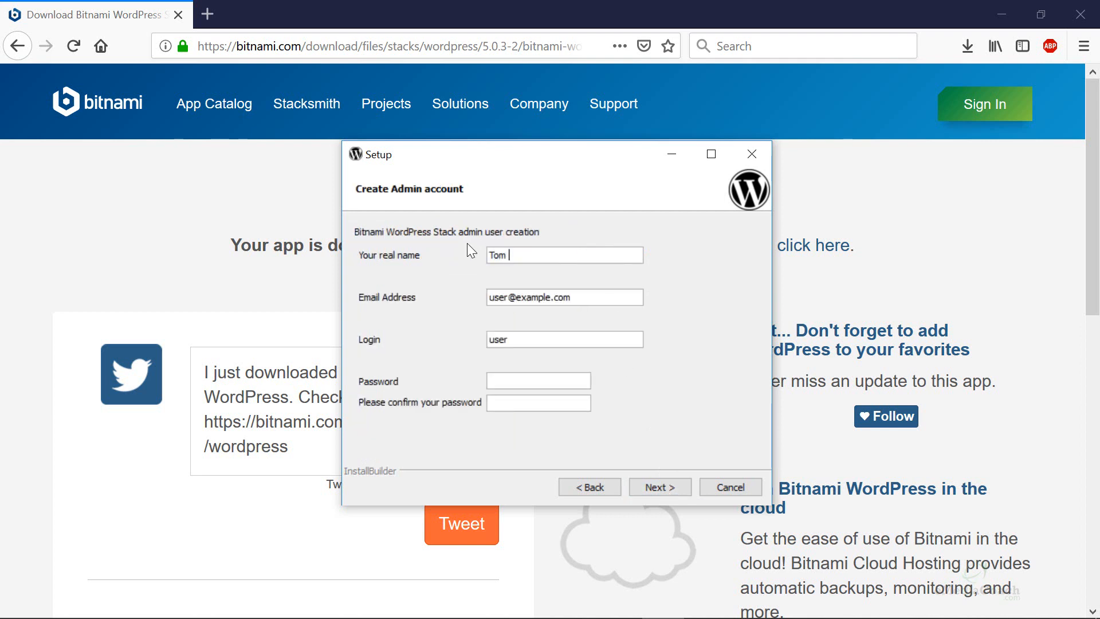
{"action": "type", "text": "hello"}
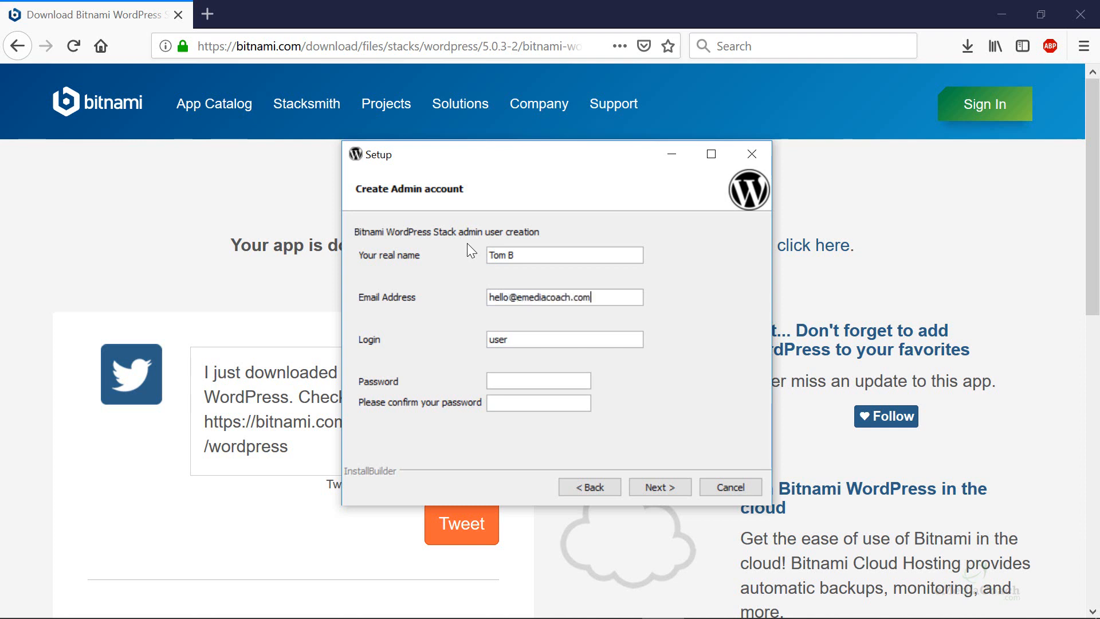
{"action": "triple_click", "coordinate": [536, 339]}
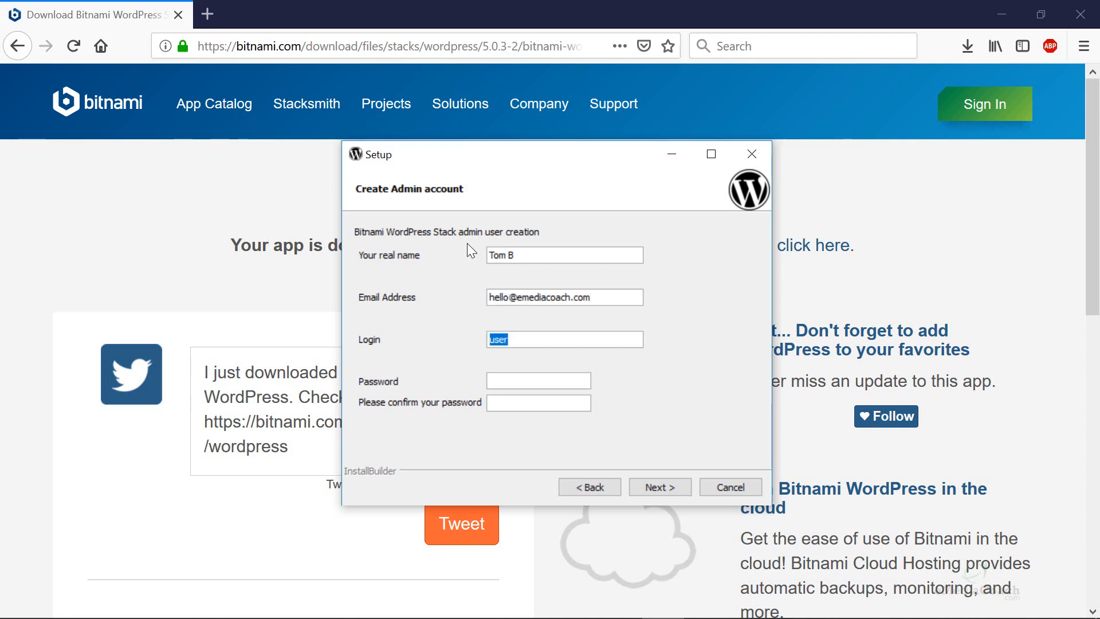
{"action": "type", "text": "Tom"}
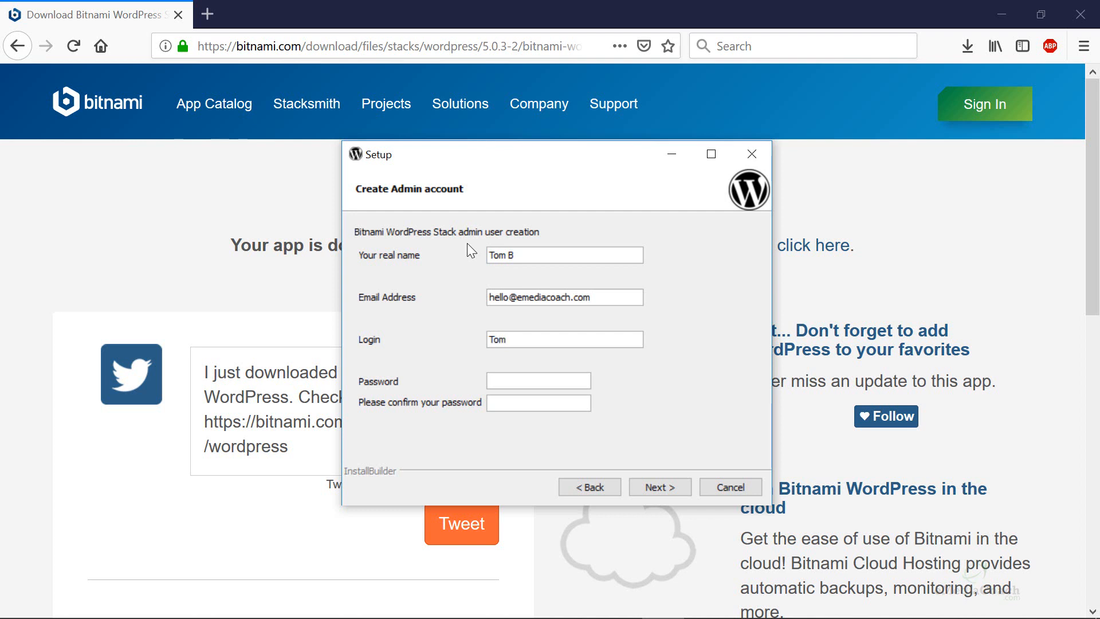
{"action": "type", "text": "**"}
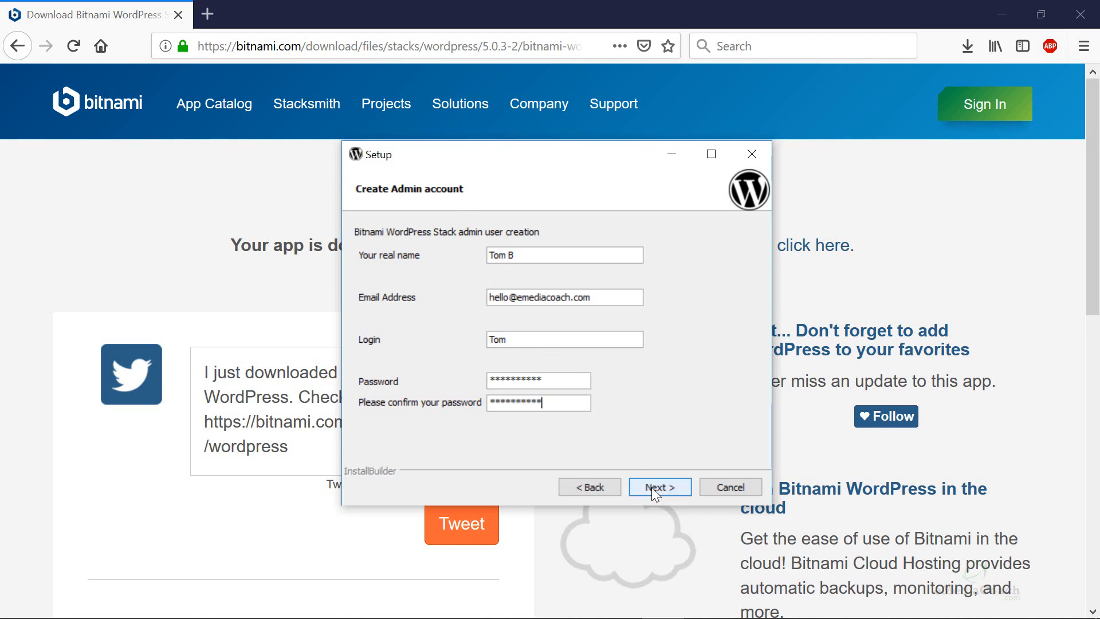
Step: Correct the admin login to lowercase tom before continuing
{"action": "left_click", "coordinate": [658, 487]}
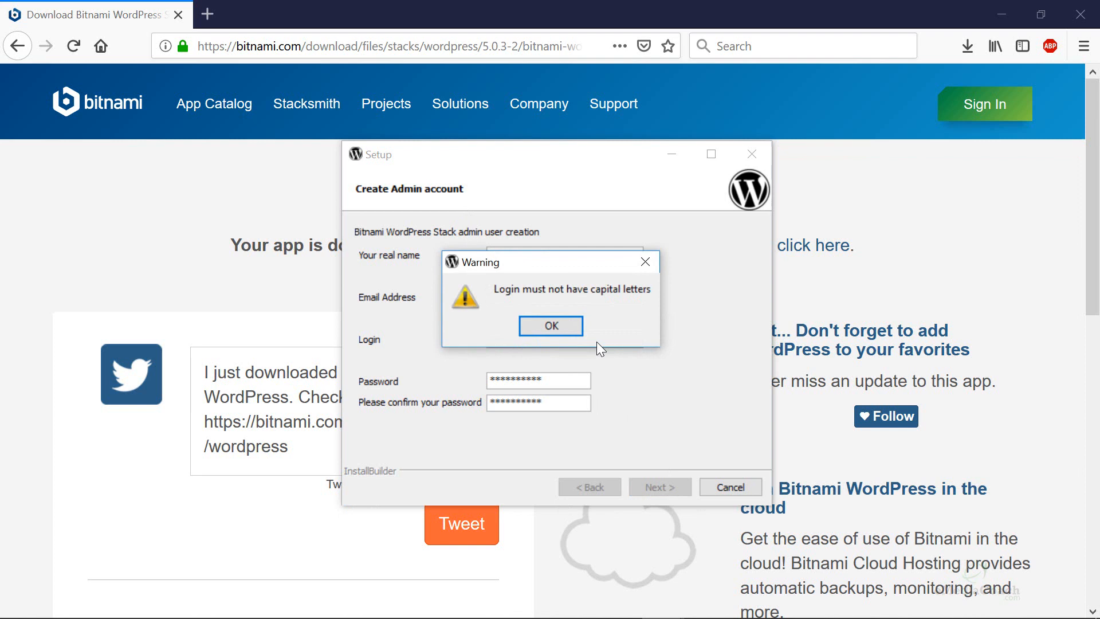
{"action": "left_click", "coordinate": [550, 326]}
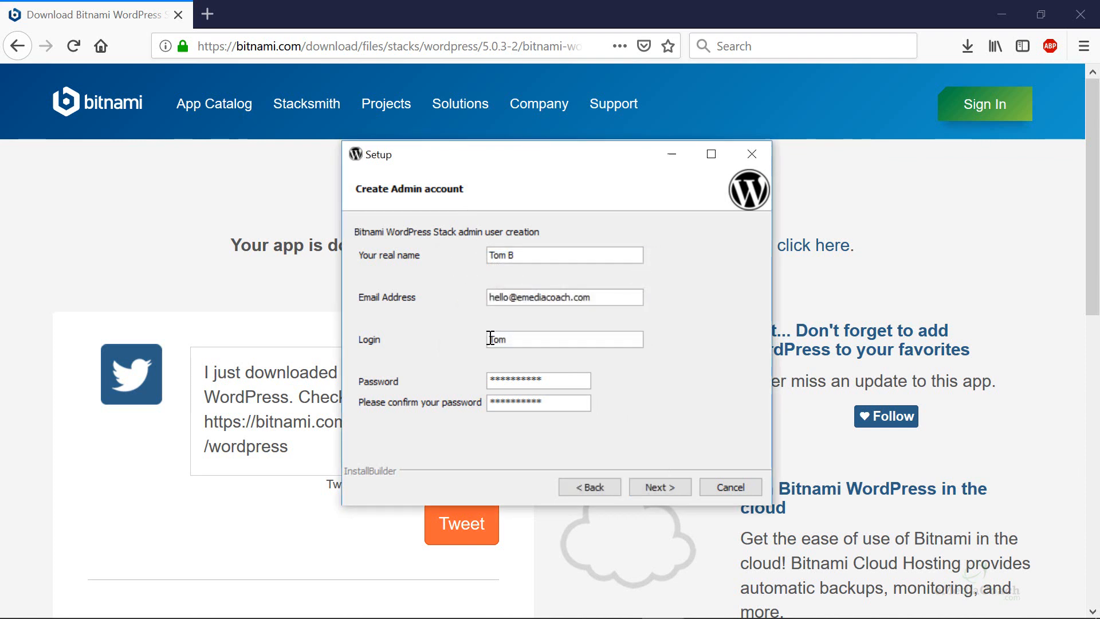
{"action": "type", "text": "tom"}
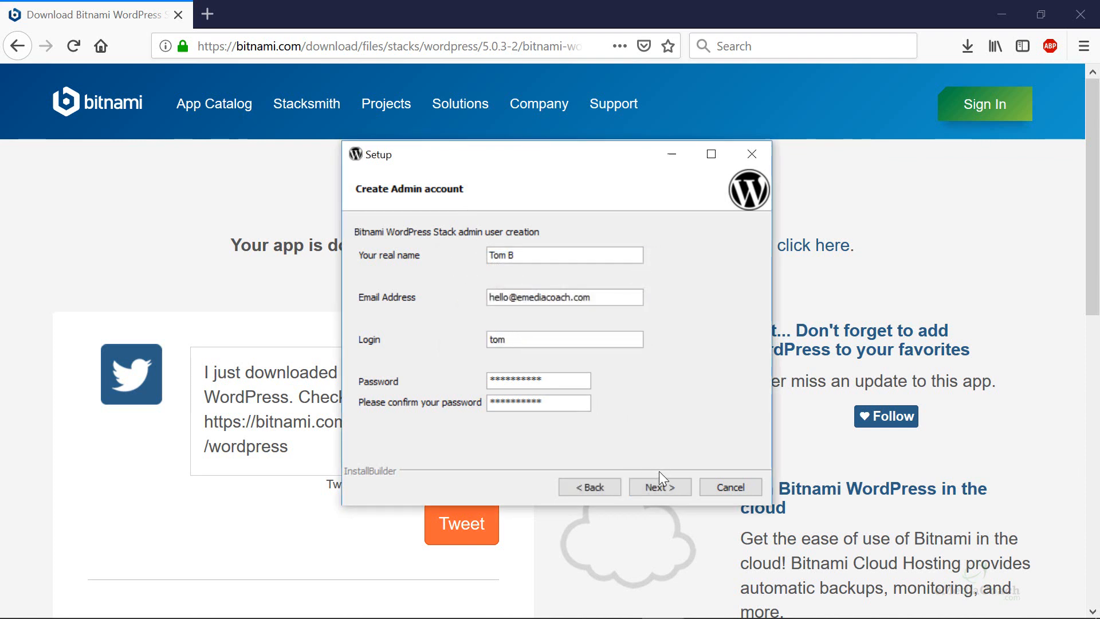
Step: Name the blog The Awesome Biz and skip mail support, reaching Ready to Install
{"action": "left_click", "coordinate": [658, 487]}
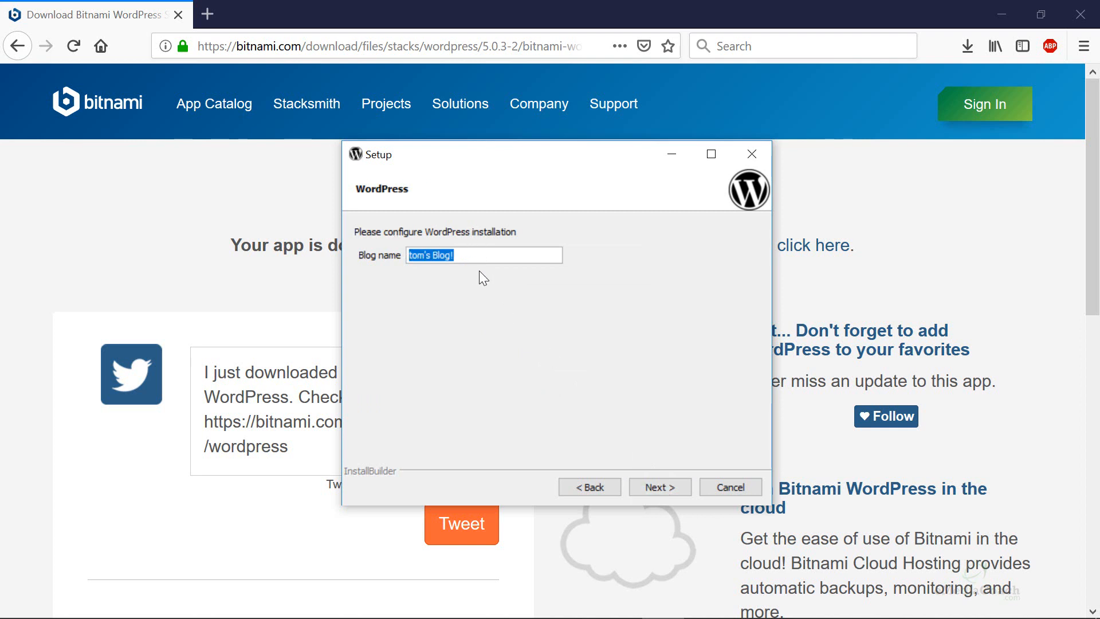
{"action": "type", "text": "The Awe"}
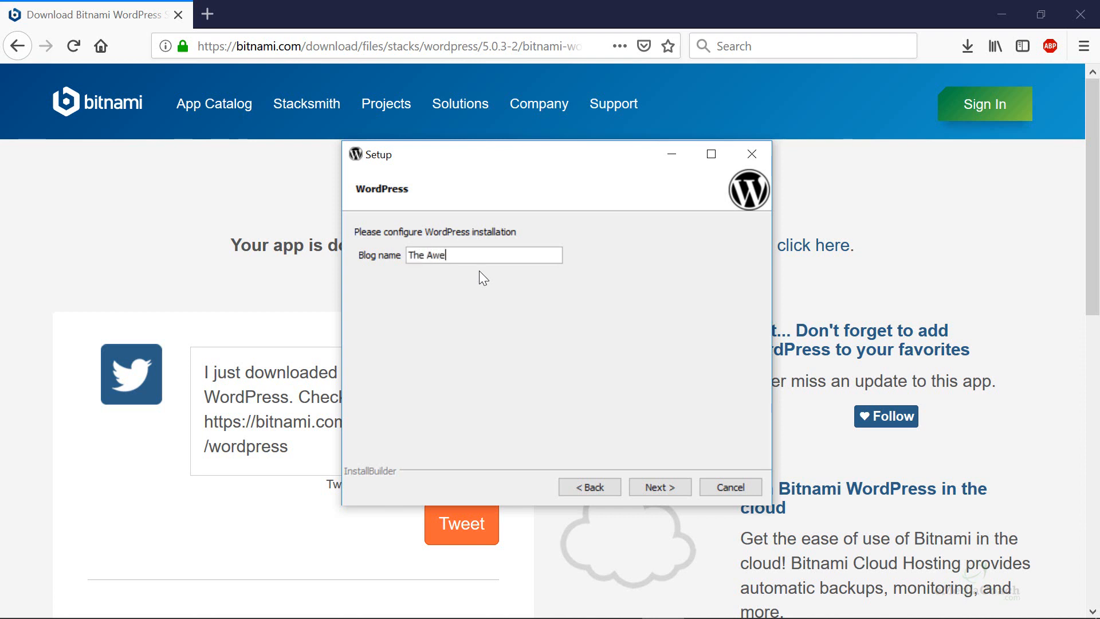
{"action": "type", "text": "some Biz"}
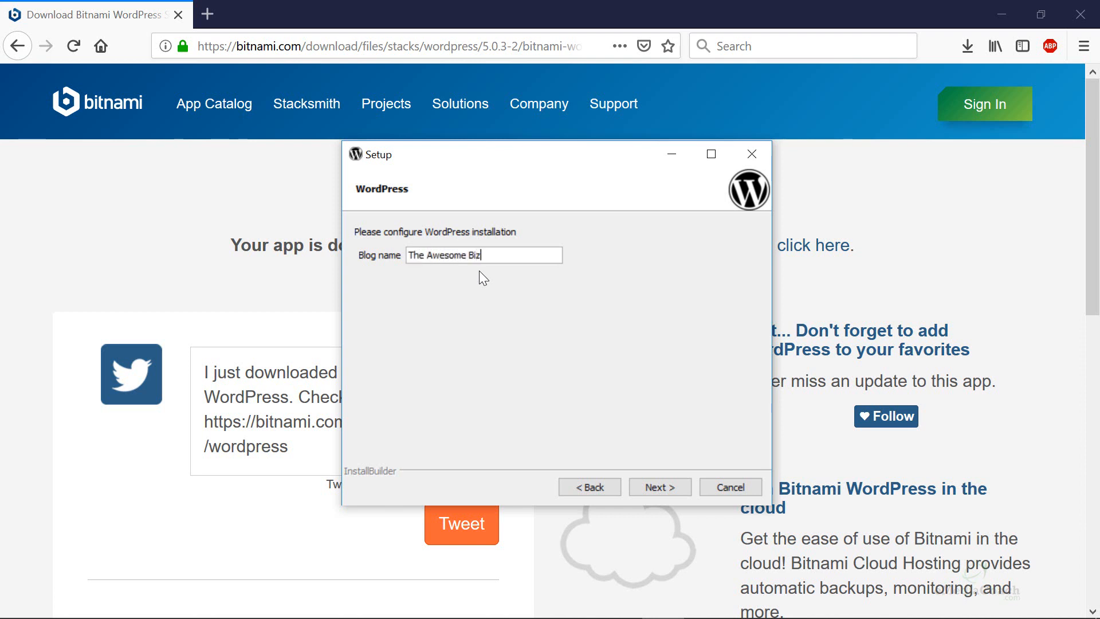
{"action": "left_click", "coordinate": [657, 487]}
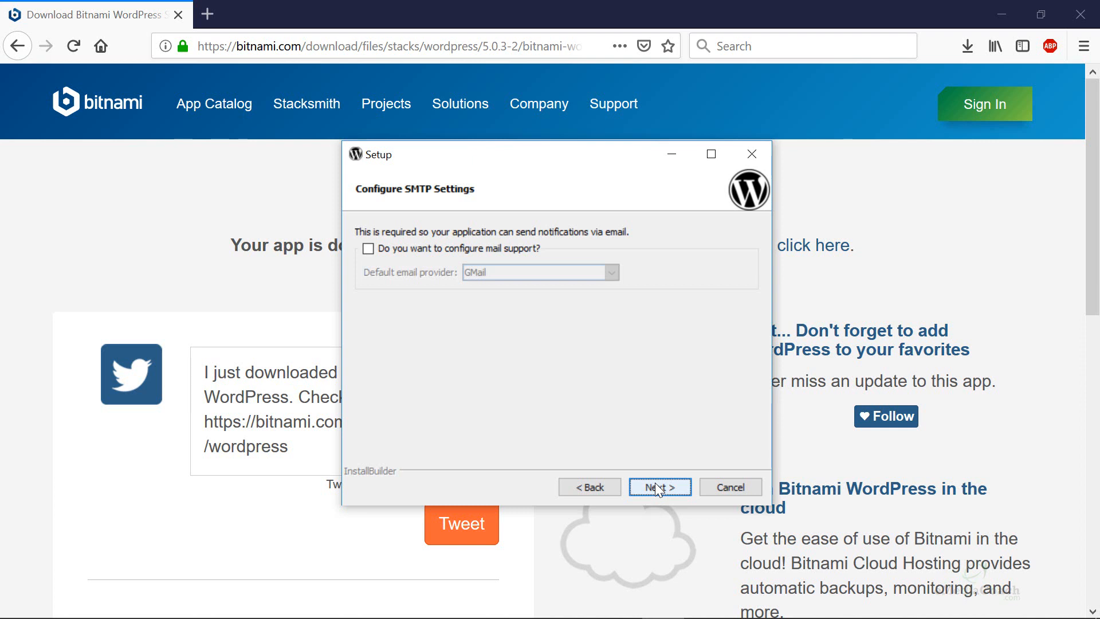
{"action": "left_click", "coordinate": [658, 487]}
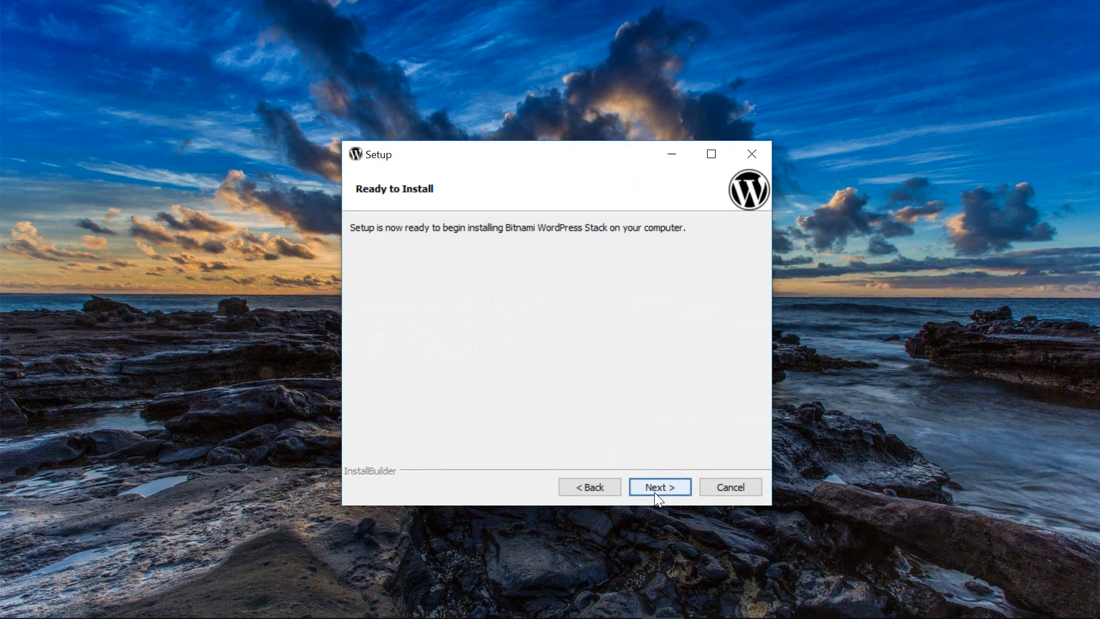
Step: Run the installation, allowing MySQL and Apache through the Windows firewall
{"action": "left_click", "coordinate": [659, 486]}
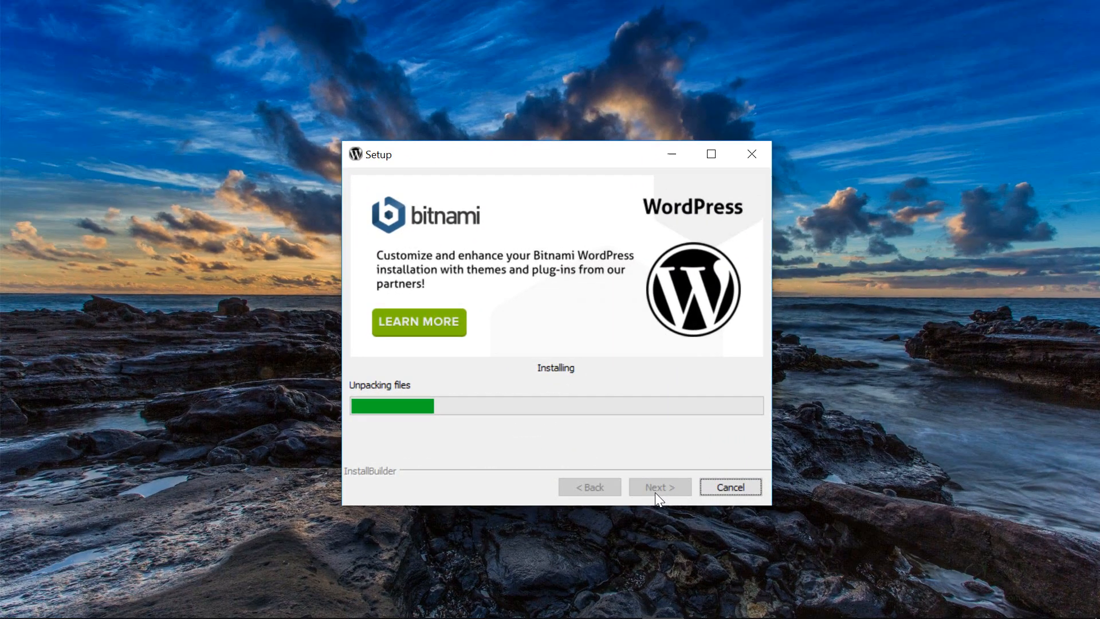
{"action": "mouse_move", "coordinate": [864, 201]}
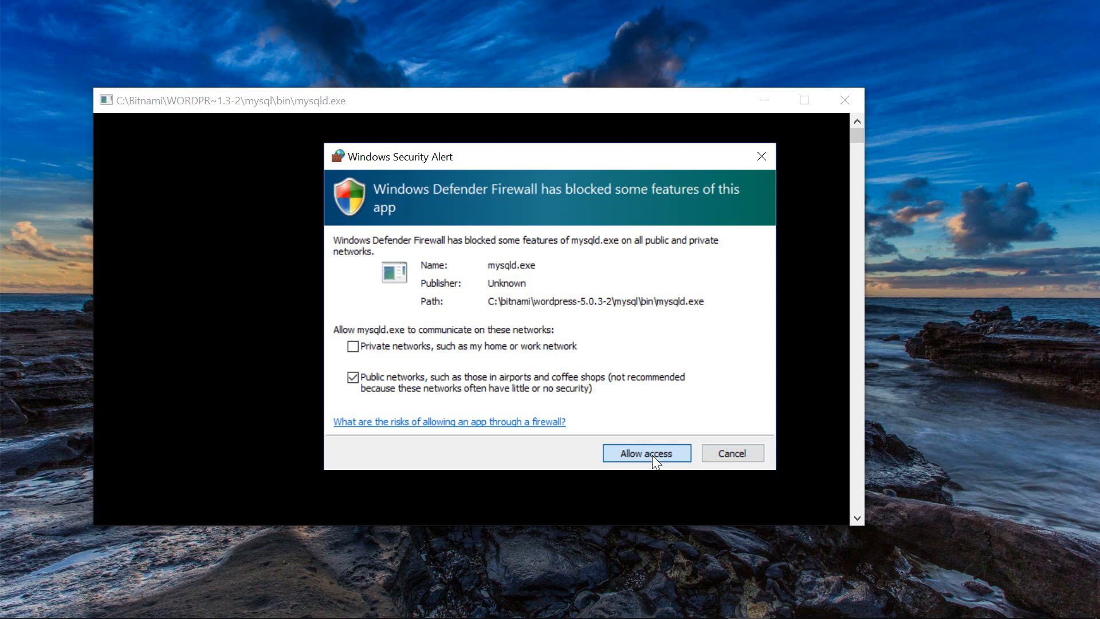
{"action": "left_click", "coordinate": [645, 452]}
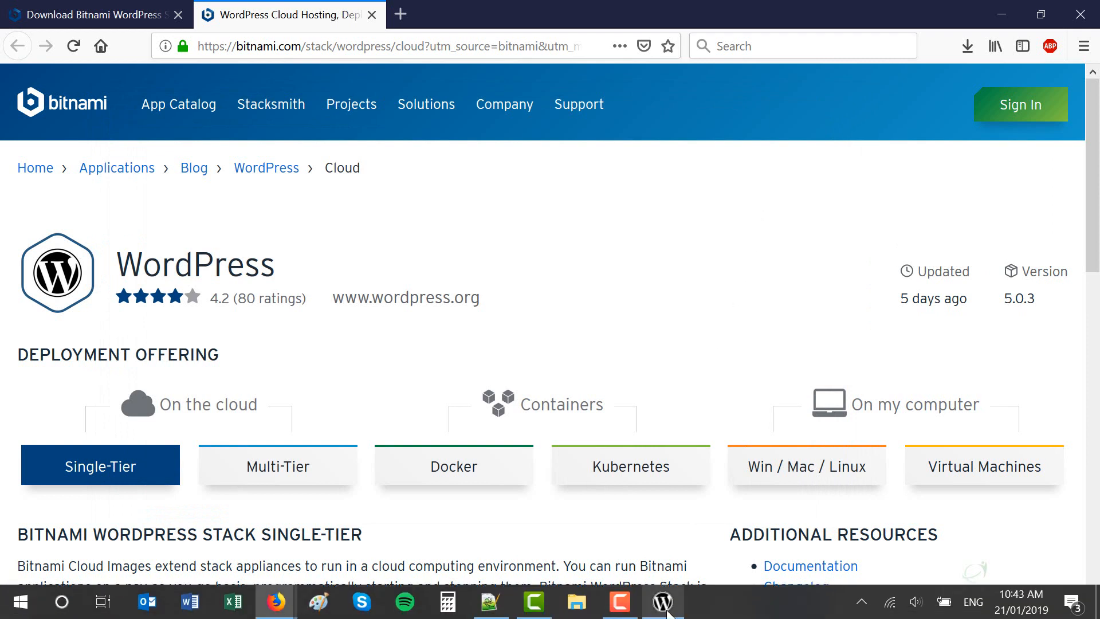
{"action": "left_click", "coordinate": [661, 601]}
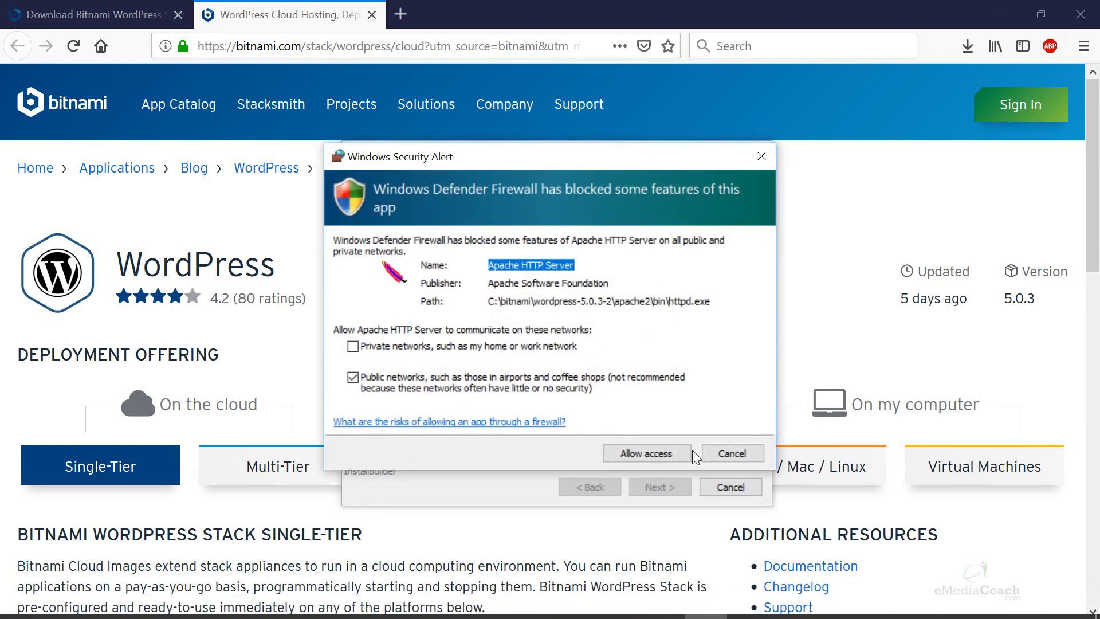
{"action": "left_click", "coordinate": [645, 453]}
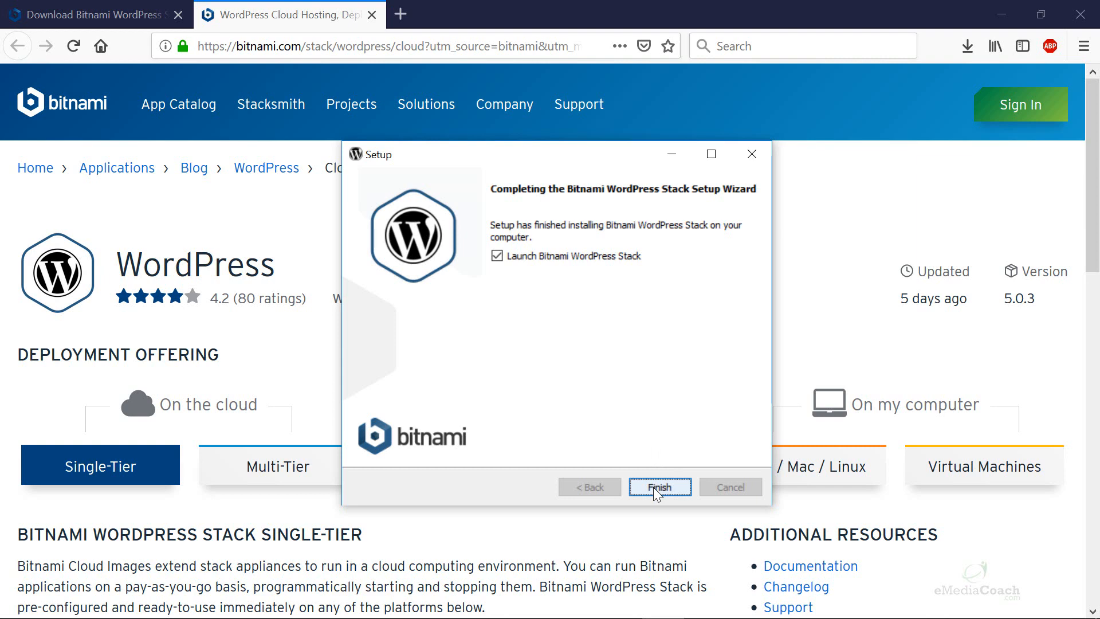
Step: Finish setup and open the local site The Awesome Biz with its Hello world! post
{"action": "left_click", "coordinate": [659, 487]}
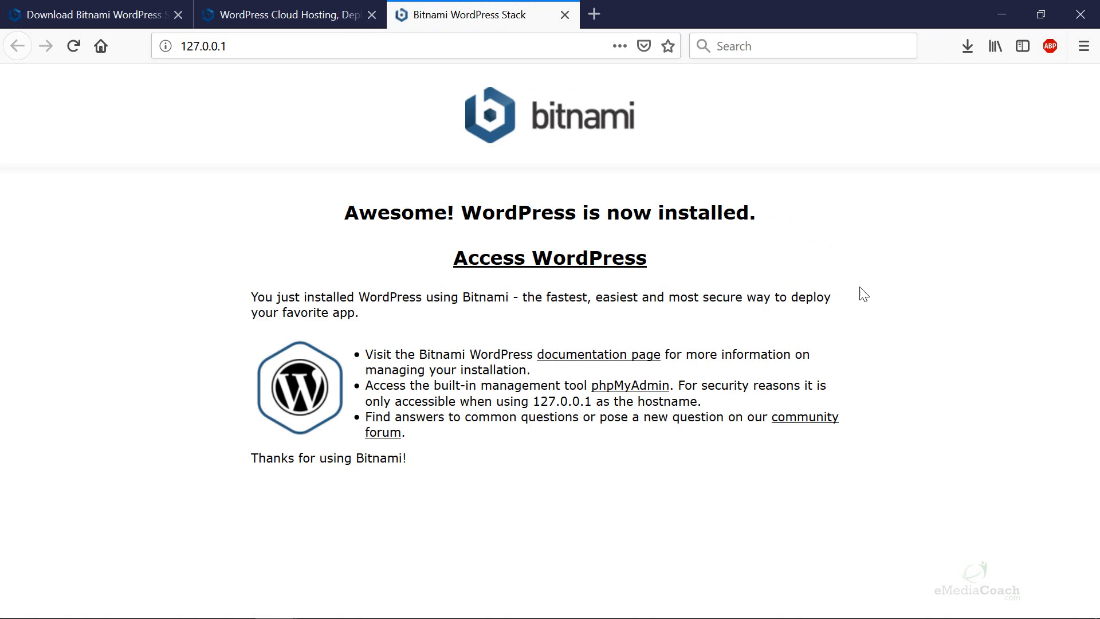
{"action": "mouse_move", "coordinate": [872, 363]}
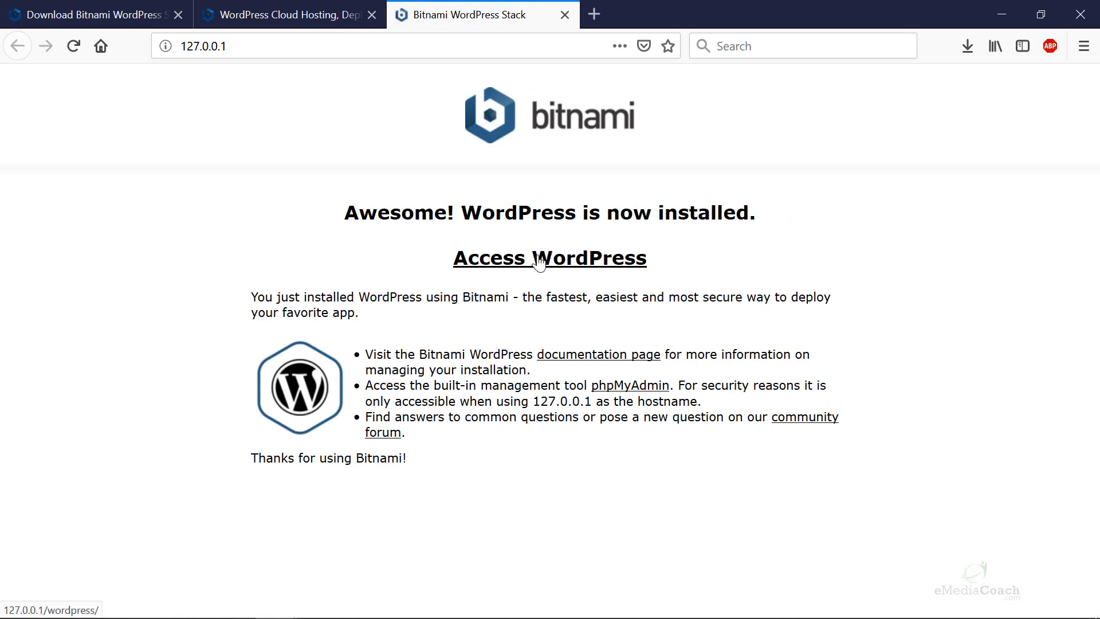
{"action": "left_click", "coordinate": [549, 257]}
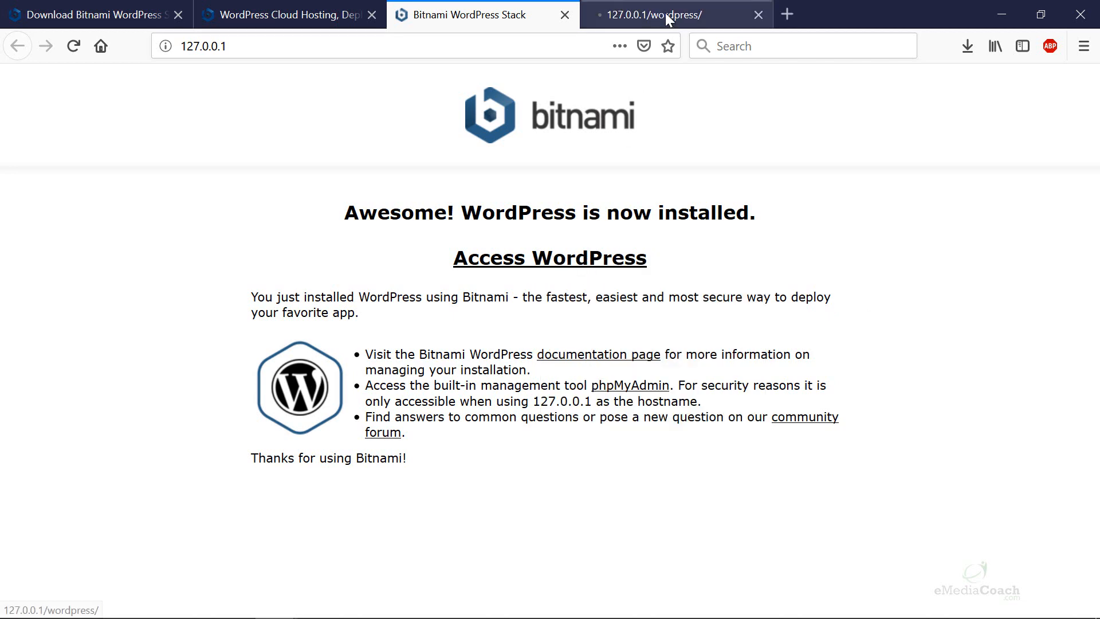
{"action": "left_click", "coordinate": [548, 257]}
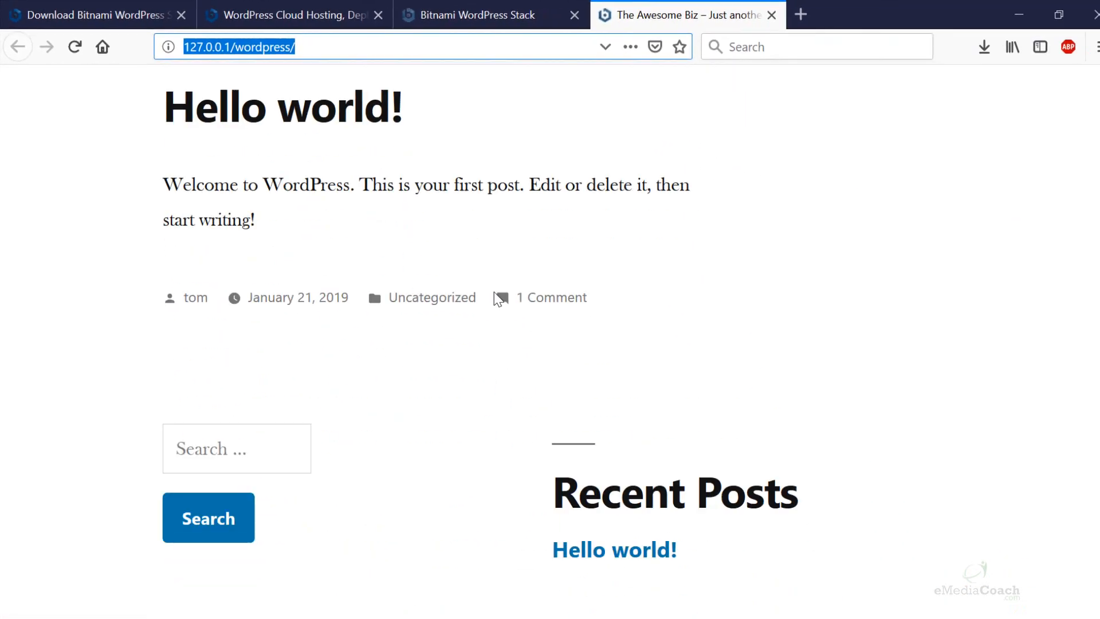
{"action": "scroll", "scroll_direction": "down", "scroll_amount": 3}
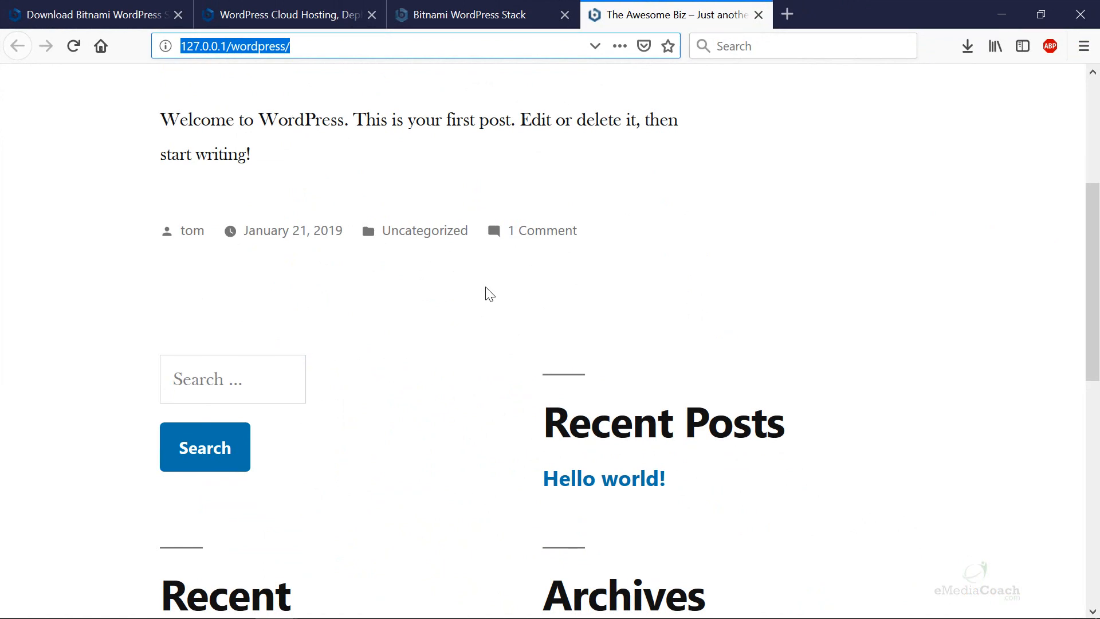
{"action": "scroll", "scroll_direction": "down", "scroll_amount": 3}
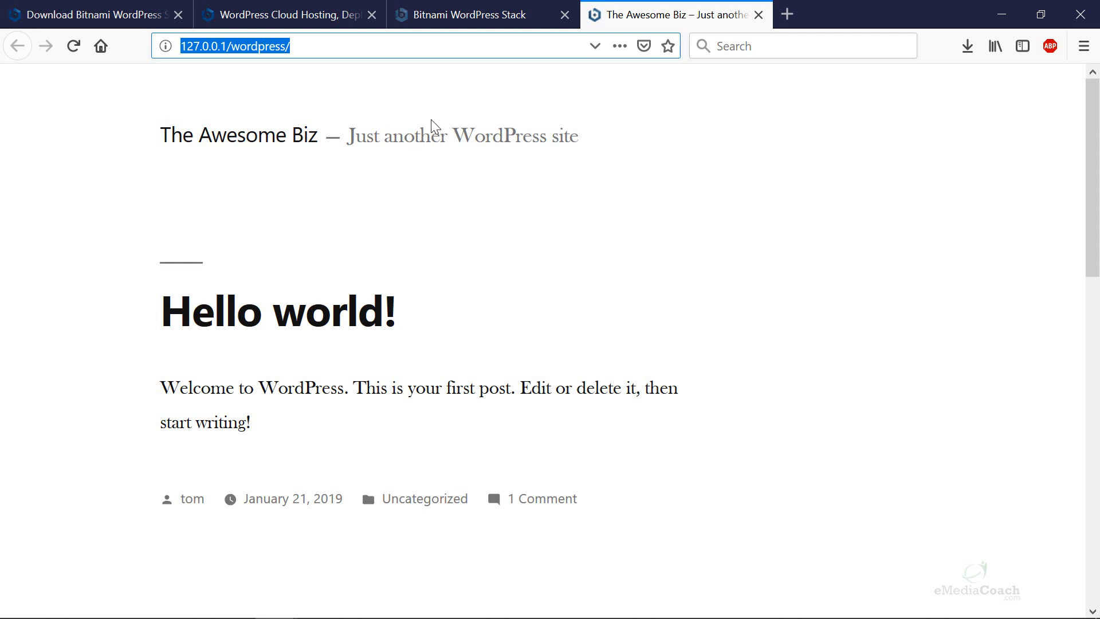
Step: Go to 127.0.0.1/wordpress/wp-login.php and log in as the administrator
{"action": "left_click", "coordinate": [414, 46]}
{"action": "type", "text": "wp-login.php"}
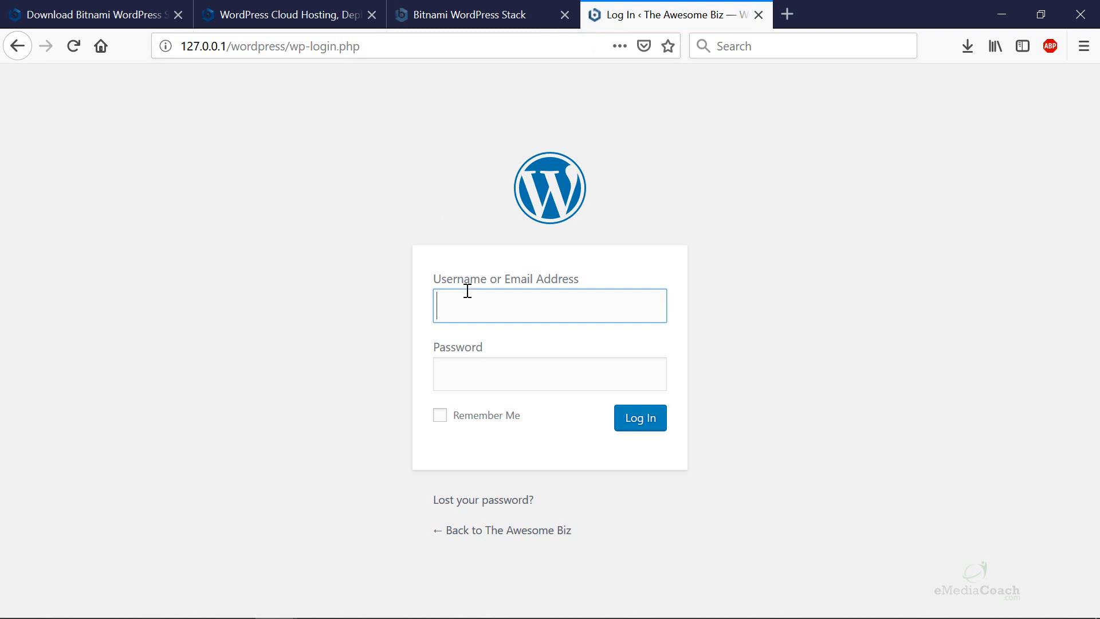
{"action": "type", "text": "••"}
{"action": "type", "text": "tom"}
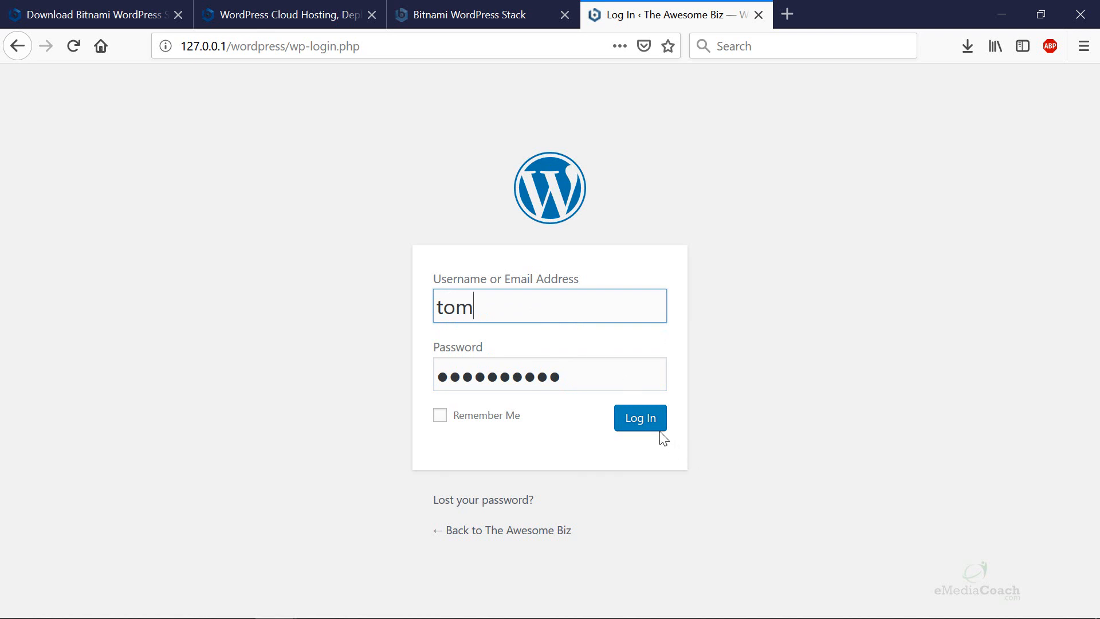
{"action": "left_click", "coordinate": [639, 417]}
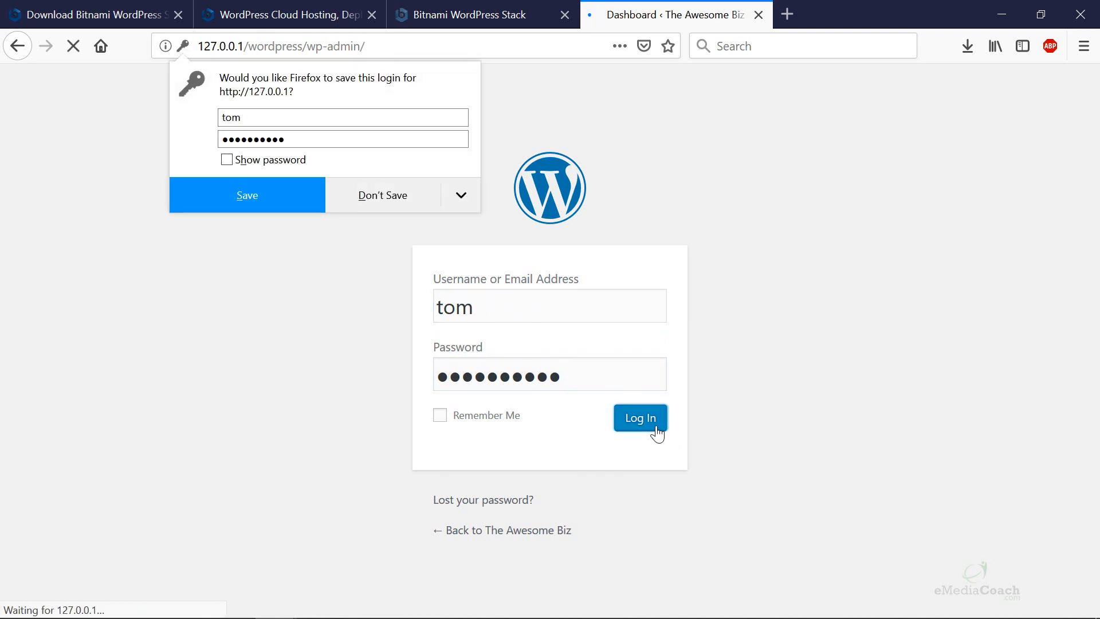
{"action": "left_click", "coordinate": [639, 417]}
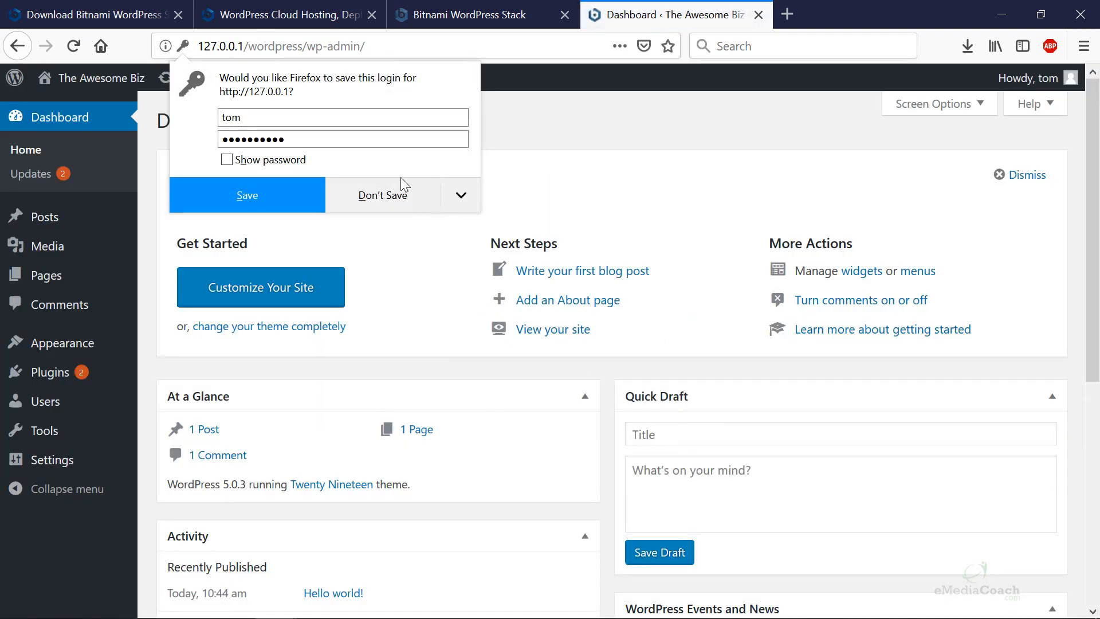
Step: Decline saving the login, open the live site in a new tab and return to the dashboard
{"action": "left_click", "coordinate": [382, 195]}
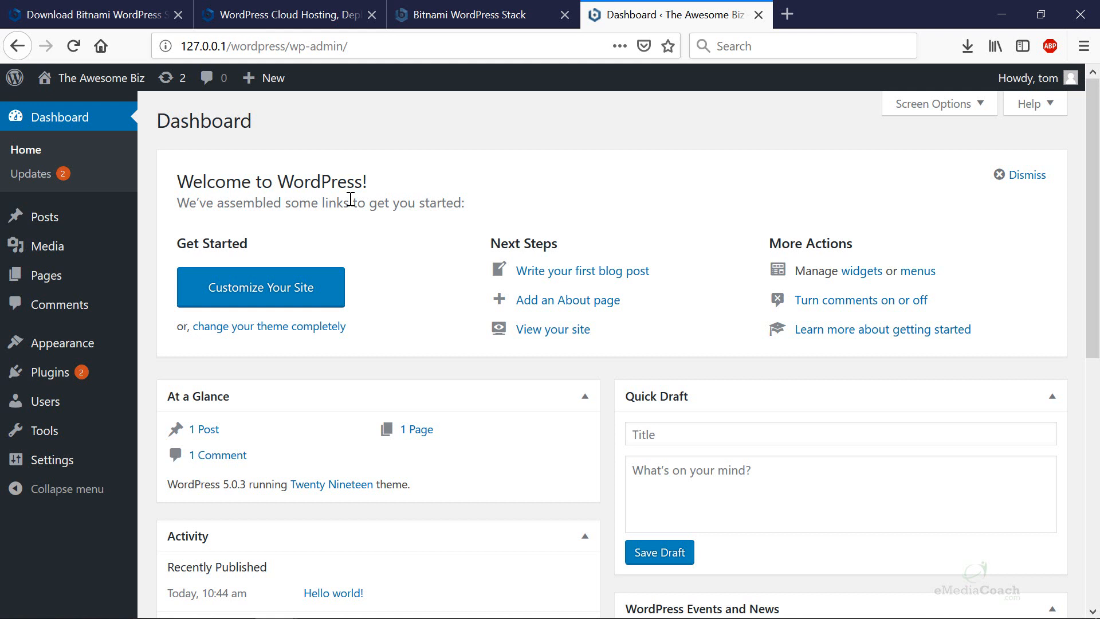
{"action": "mouse_move", "coordinate": [343, 192]}
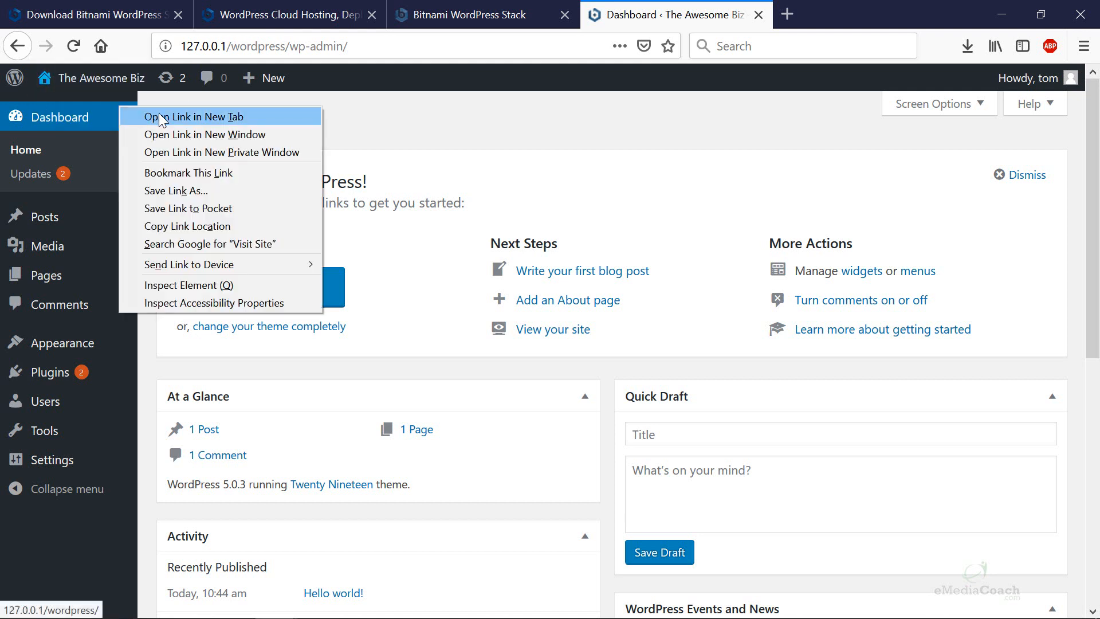
{"action": "left_click", "coordinate": [196, 117]}
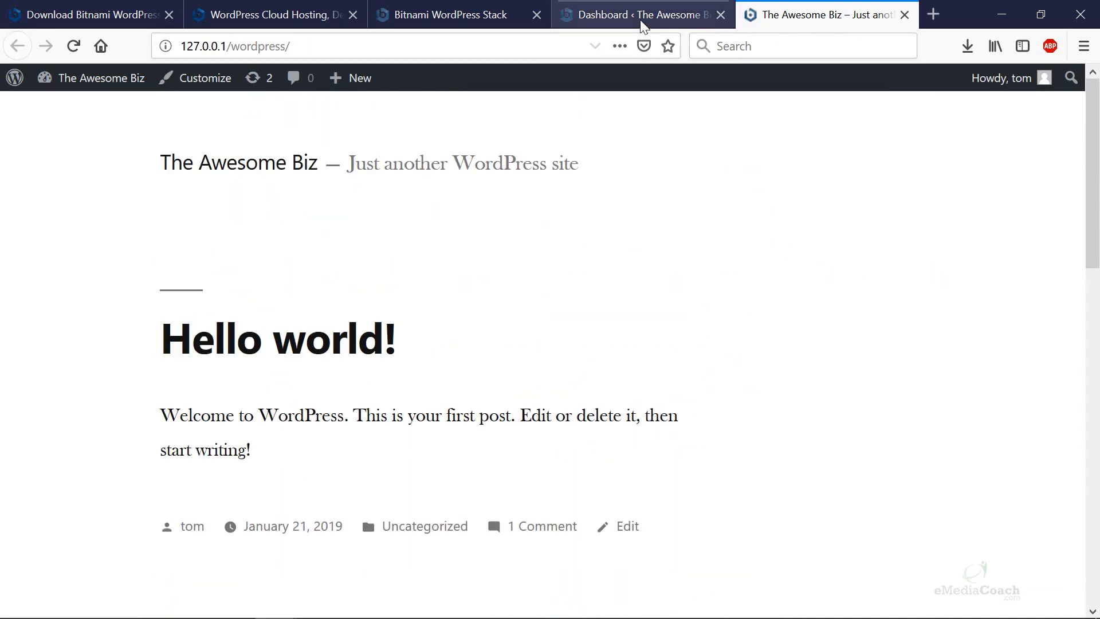
{"action": "left_click", "coordinate": [639, 14]}
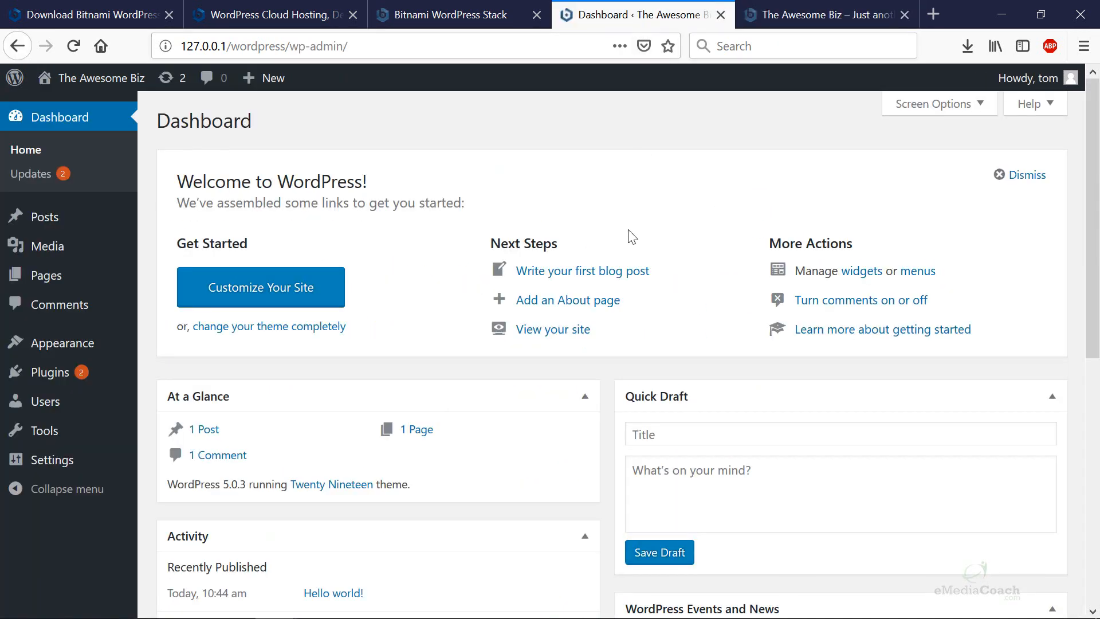
{"action": "mouse_move", "coordinate": [764, 130]}
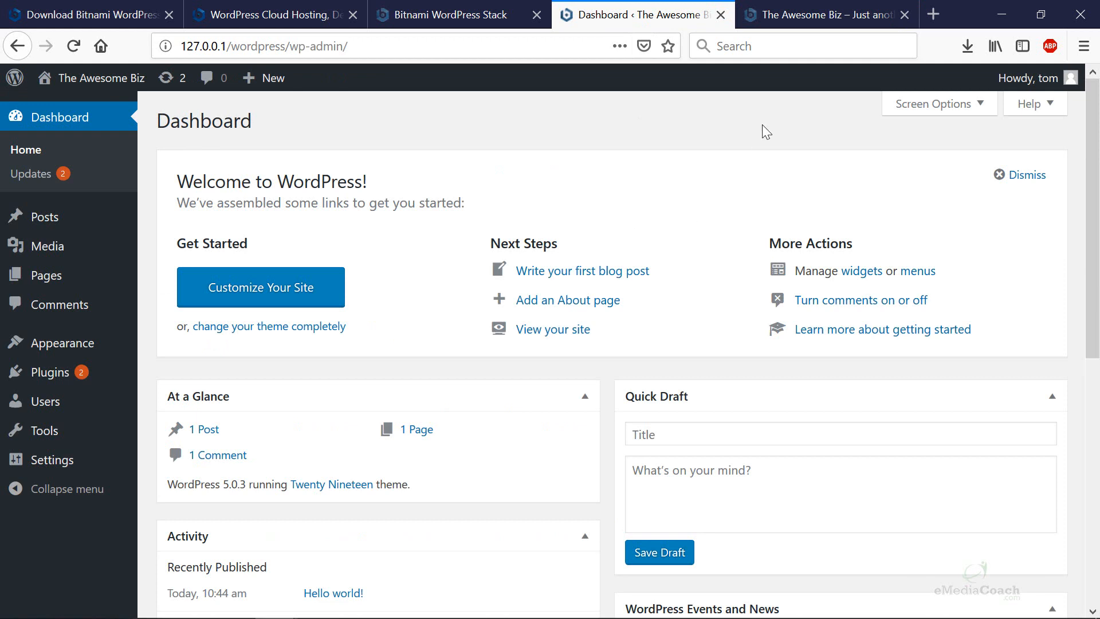
{"action": "mouse_move", "coordinate": [817, 17]}
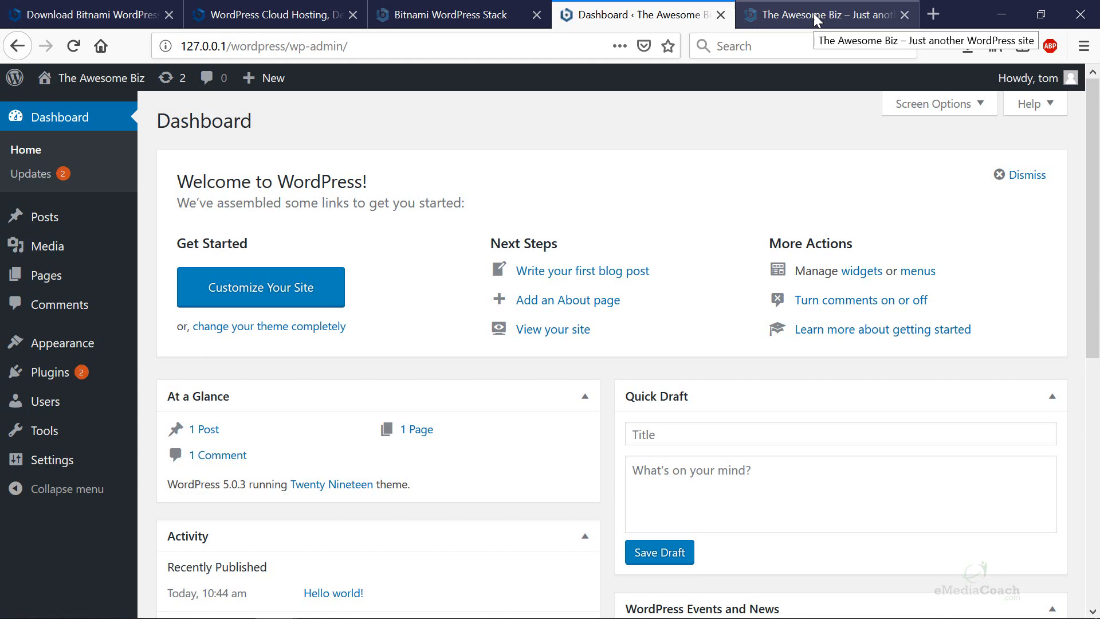
Step: Switch back to The Awesome Biz live site and start entering a new address beginning with "y"
{"action": "left_click", "coordinate": [826, 14]}
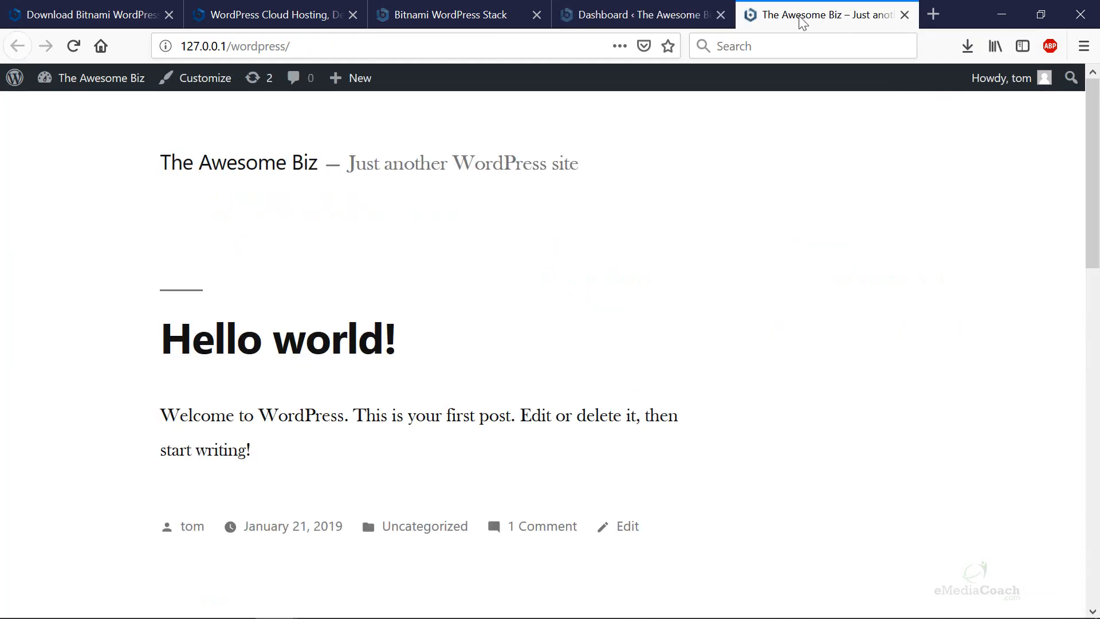
{"action": "type", "text": "y"}
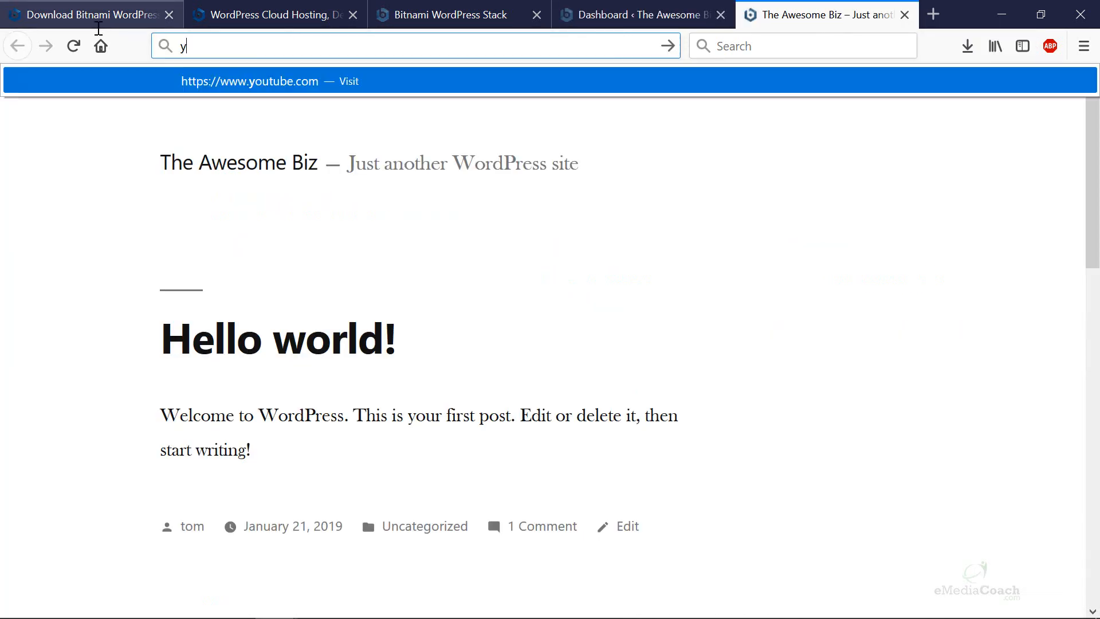